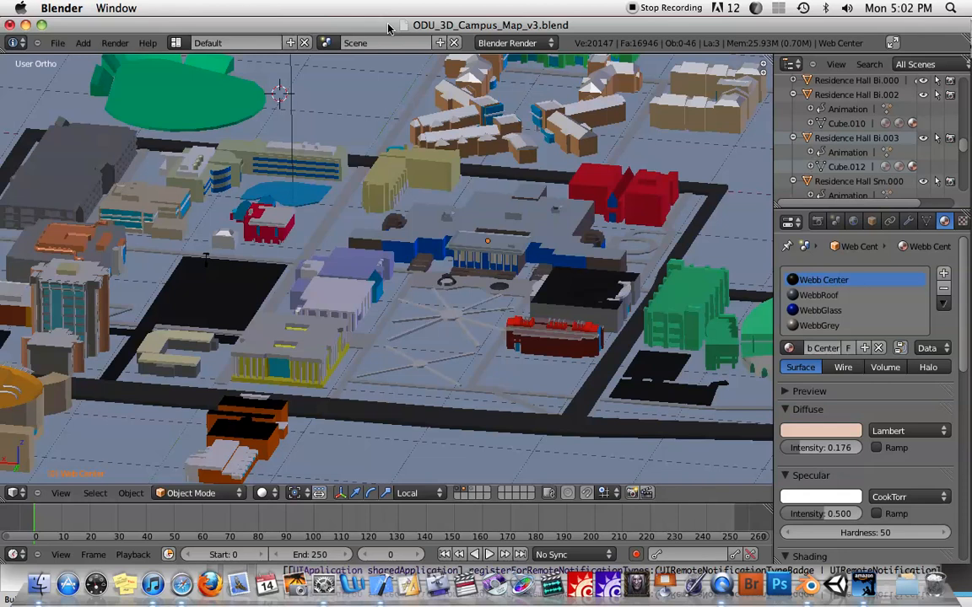
mouse_move(462, 269)
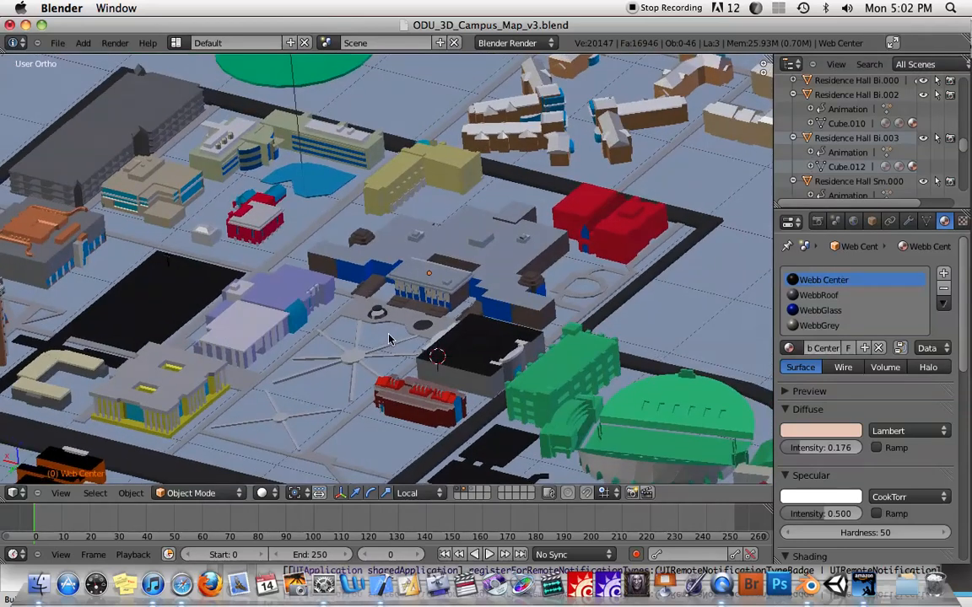
Orbit the campus map and close in on the small grey astronomy building
left_click_drag(388, 338, 472, 317)
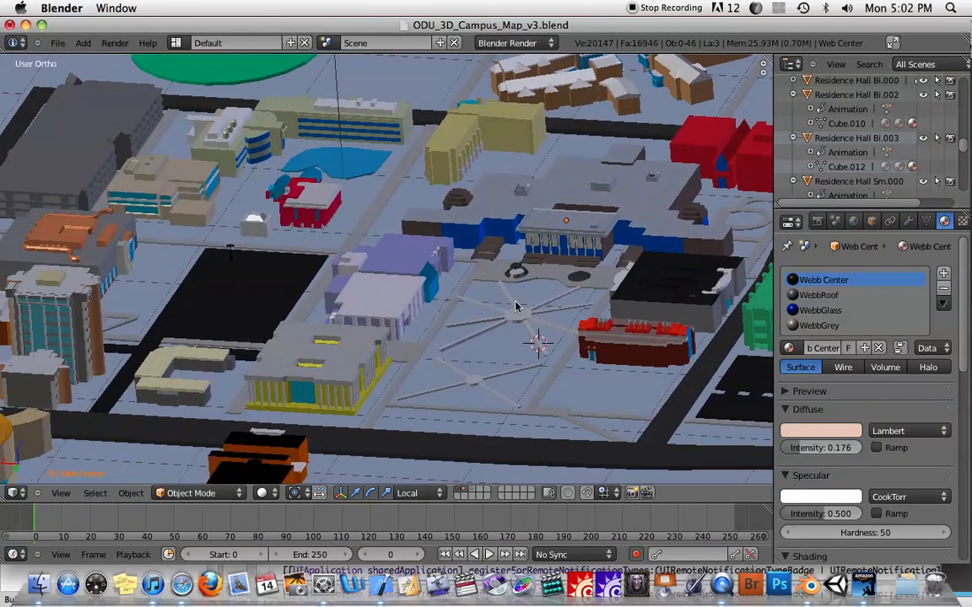
left_click_drag(516, 306, 449, 389)
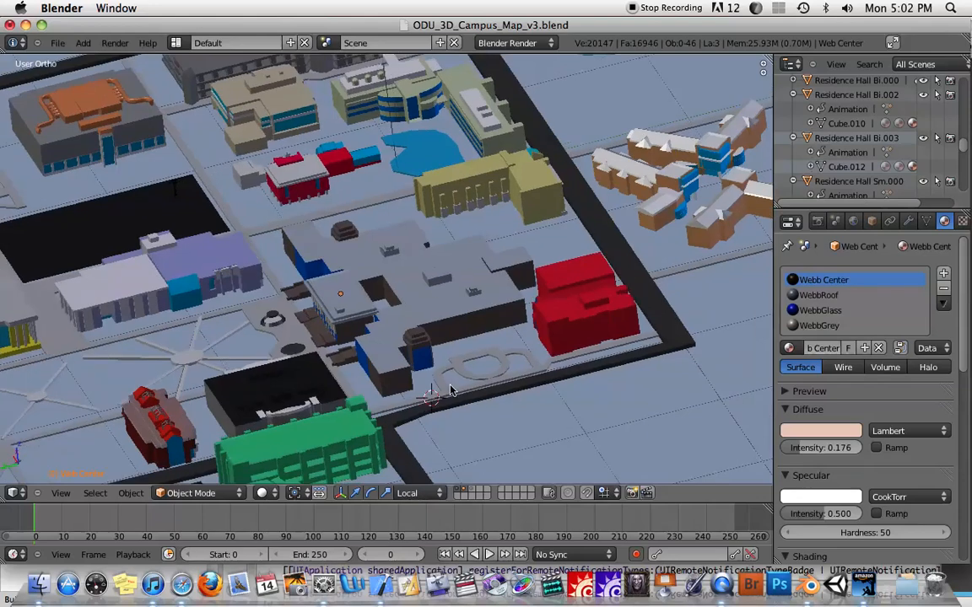
left_click_drag(451, 391, 594, 319)
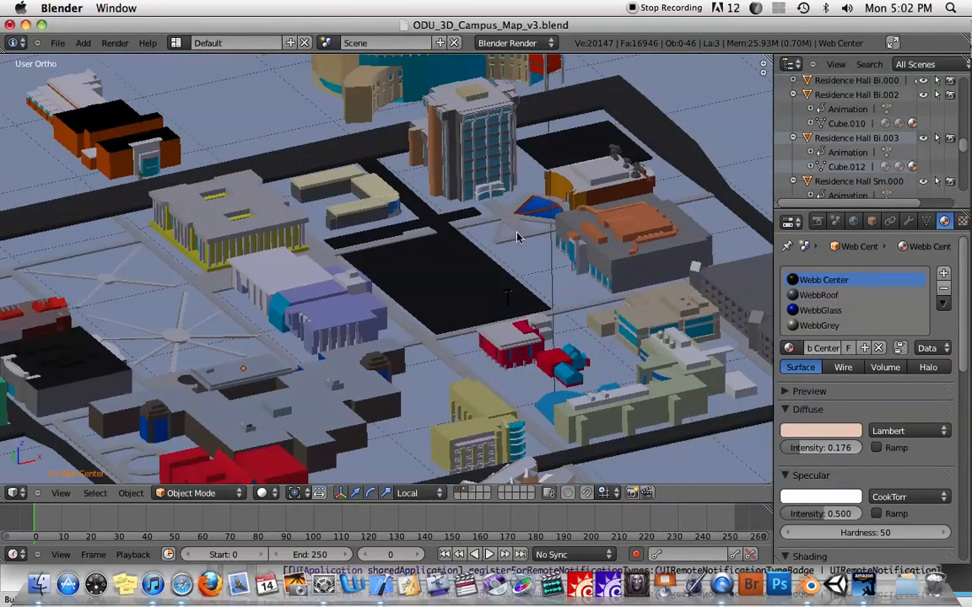
left_click_drag(517, 236, 367, 272)
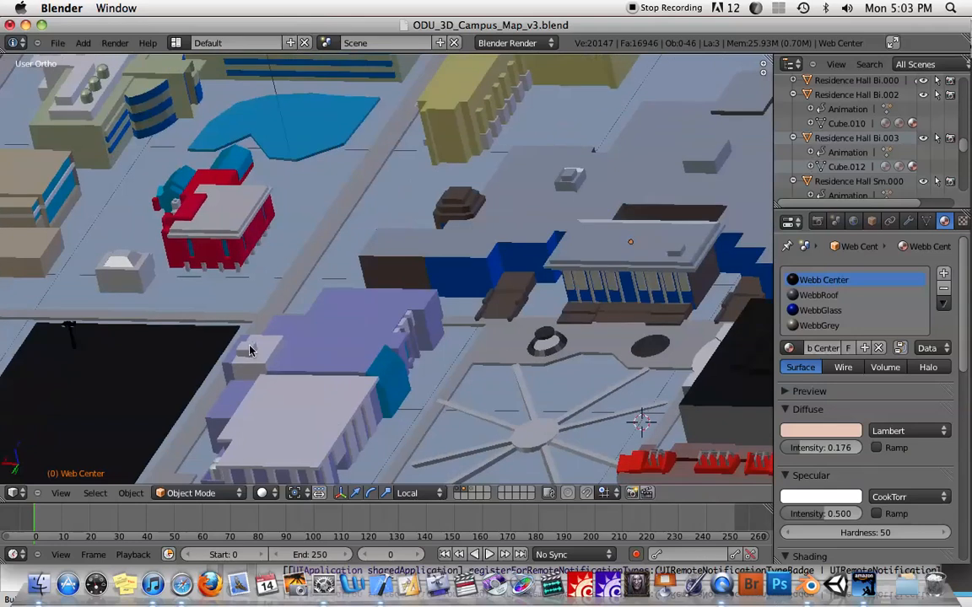
left_click_drag(249, 350, 493, 188)
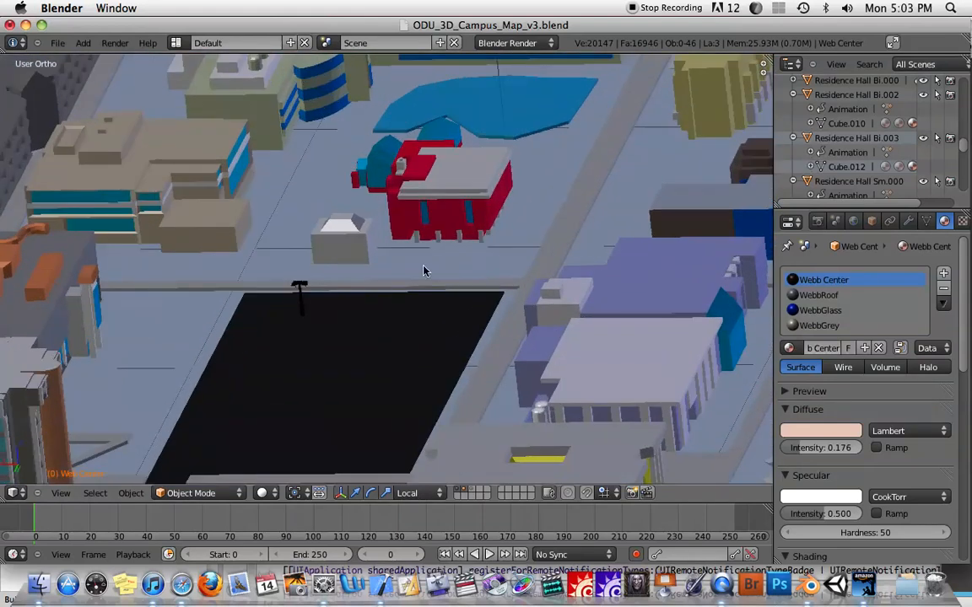
left_click_drag(422, 269, 400, 318)
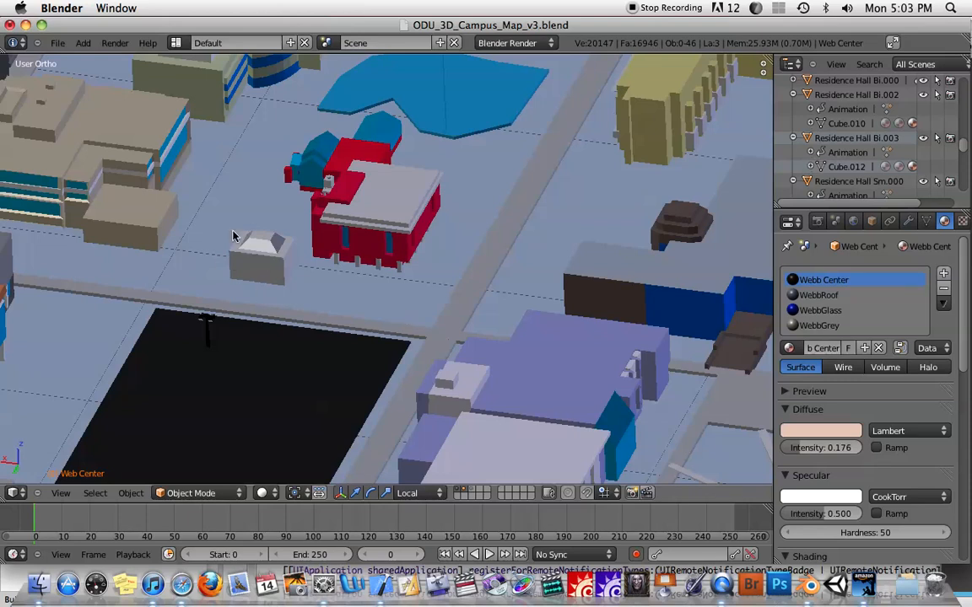
Move the selected astronomy building to an empty layer via the Move to Layer chooser (M)
left_click(261, 253)
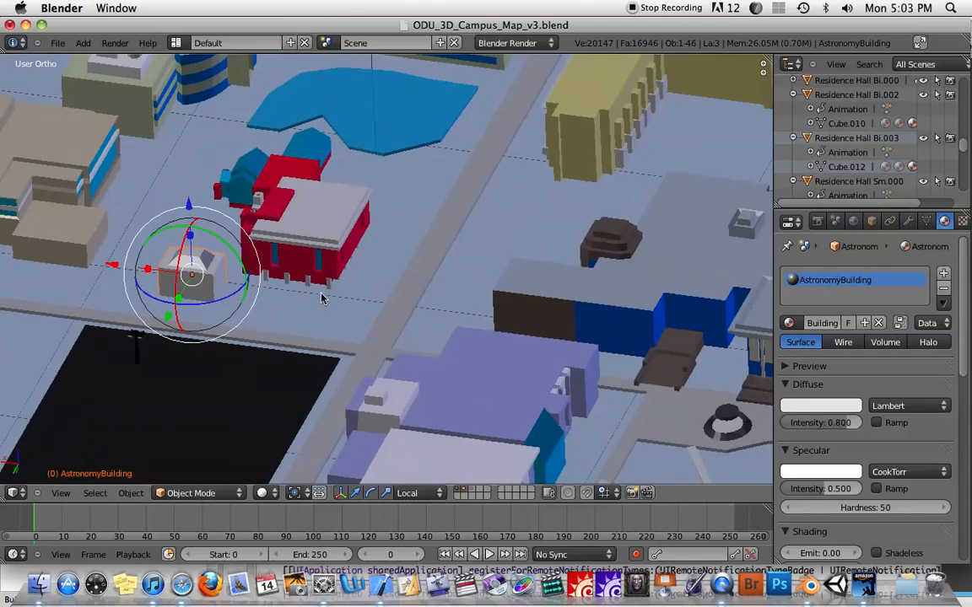
mouse_move(253, 271)
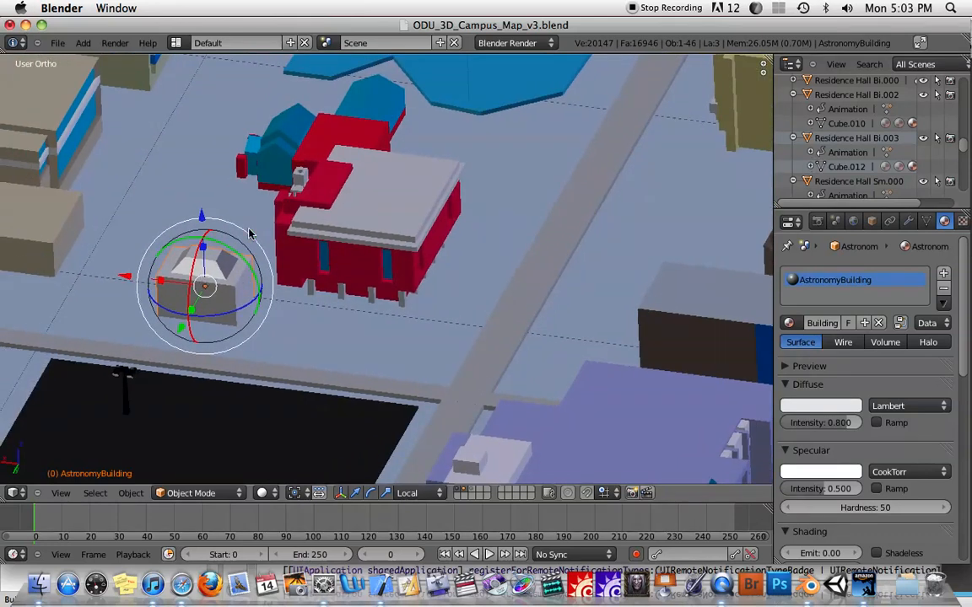
mouse_move(144, 232)
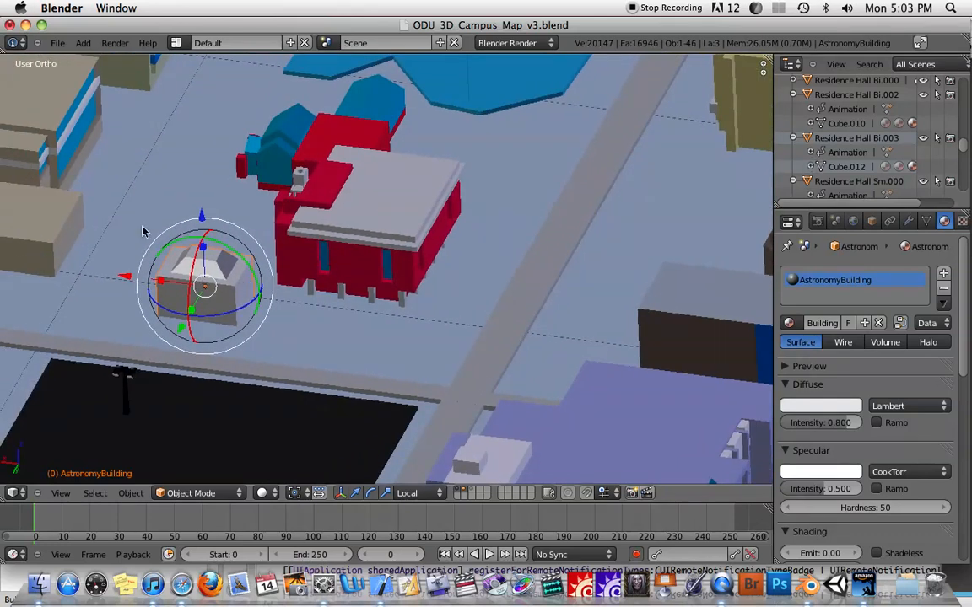
mouse_move(202, 236)
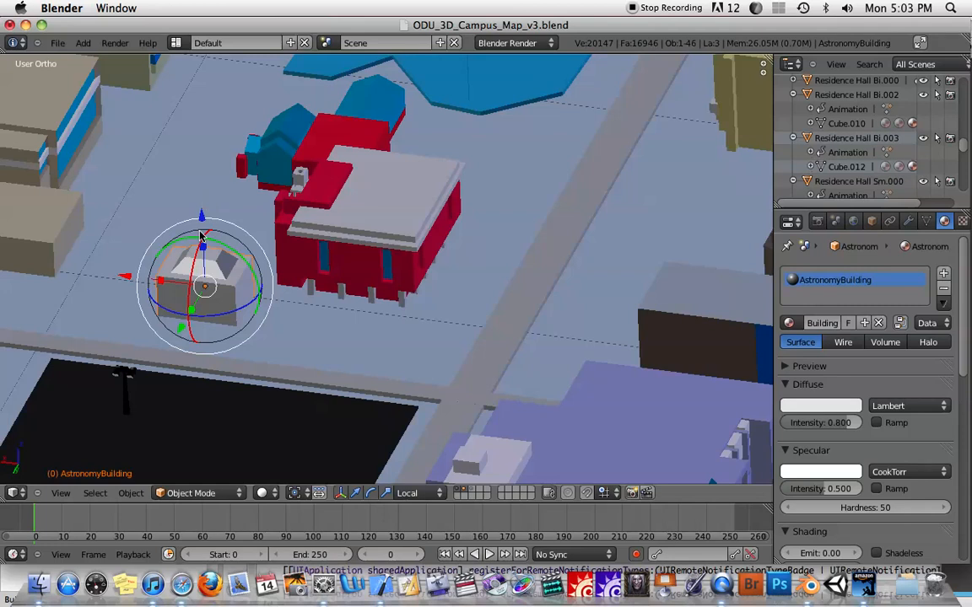
mouse_move(220, 283)
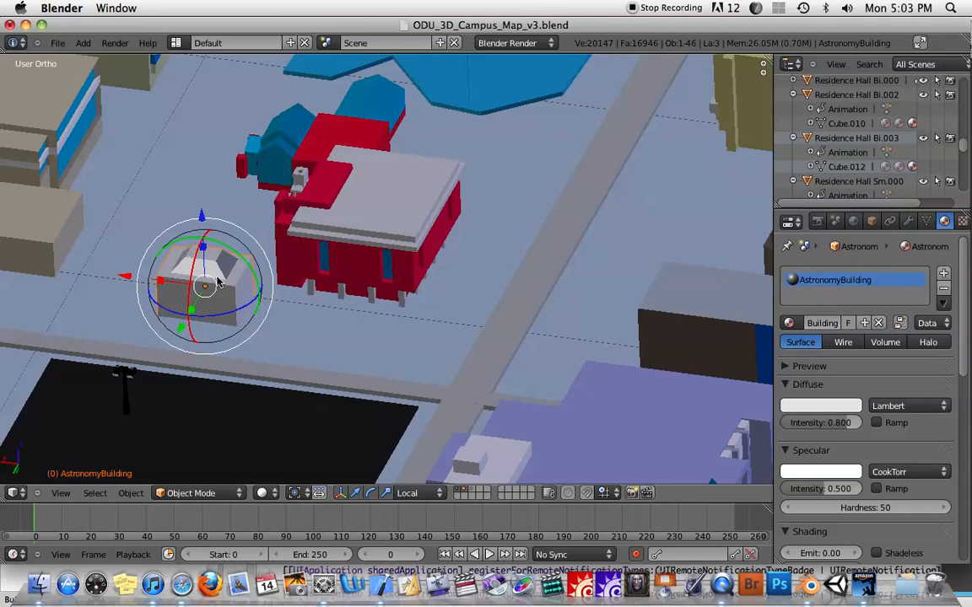
key("m")
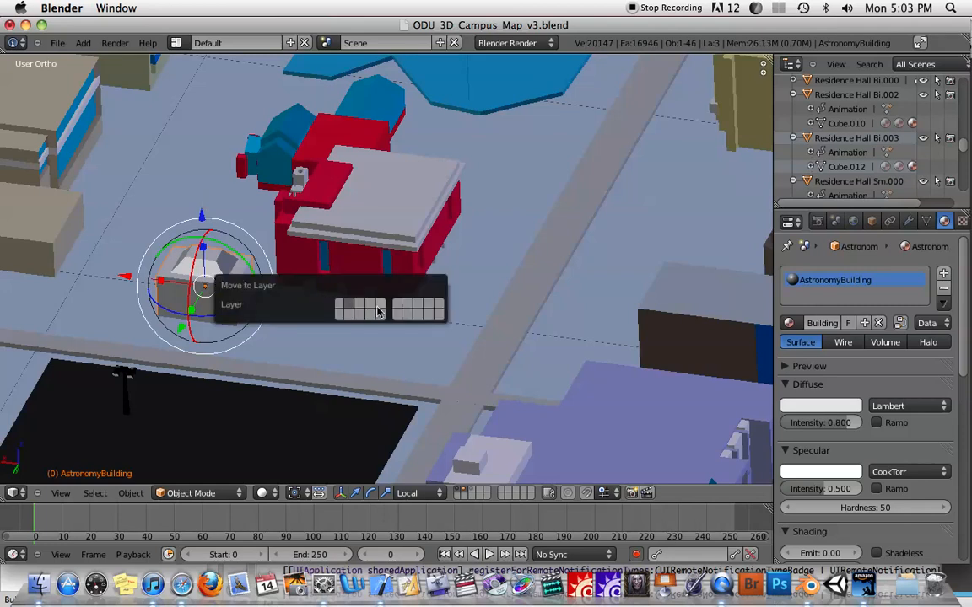
left_click(342, 301)
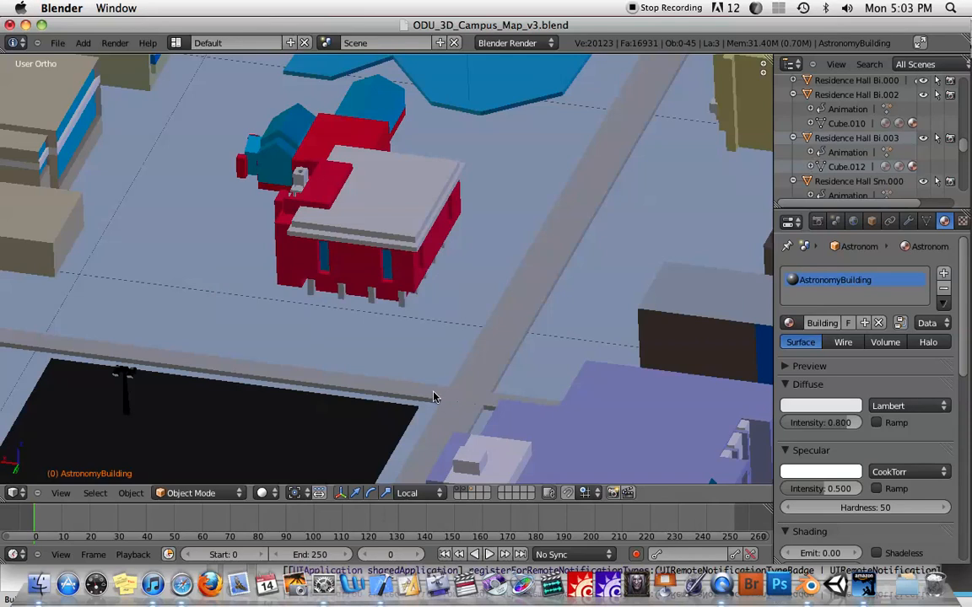
mouse_move(472, 493)
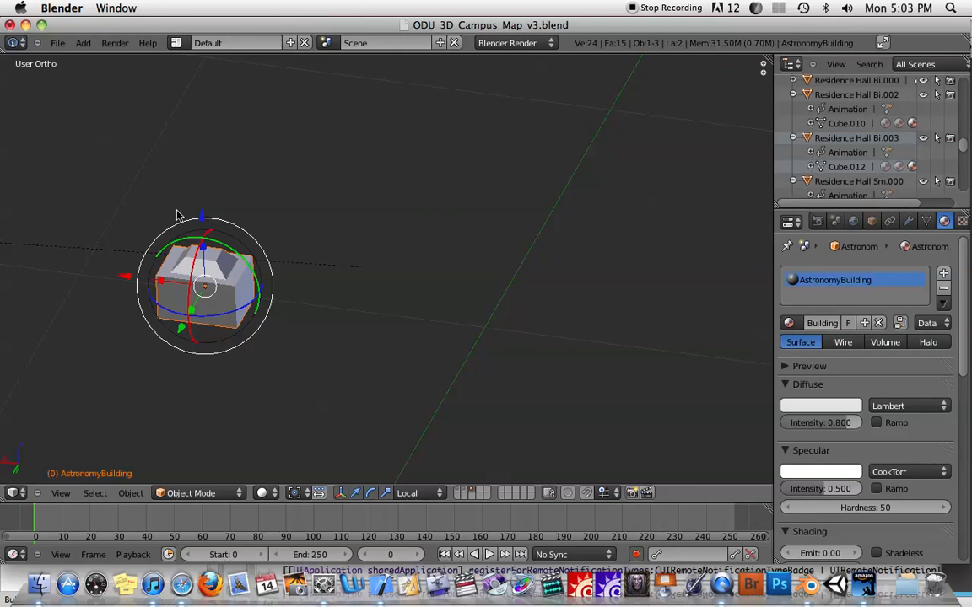
mouse_move(755, 67)
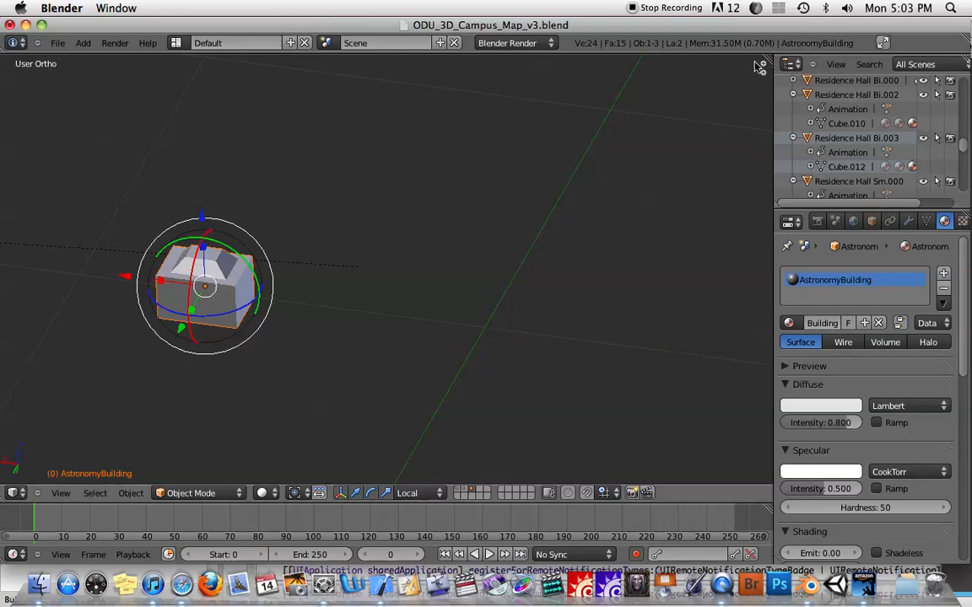
mouse_move(765, 70)
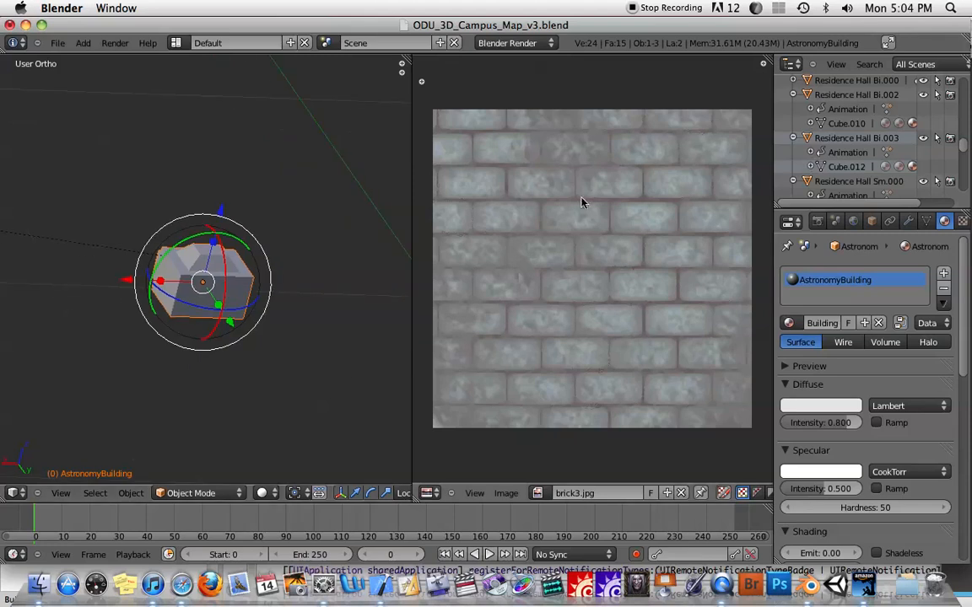
Orbit the viewport around the isolated astronomy building beside the brick3.jpg image
left_click_drag(202, 282, 358, 257)
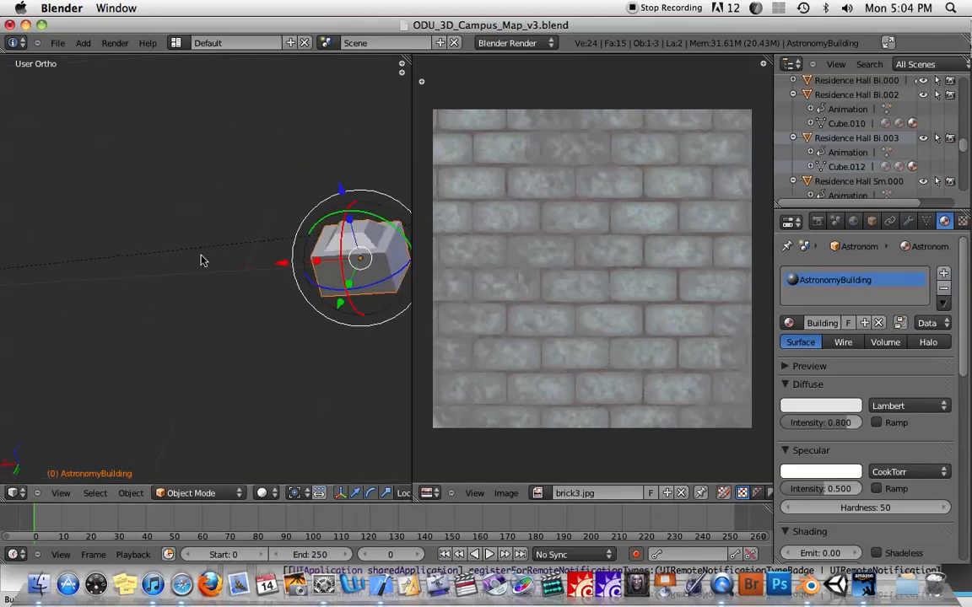
left_click_drag(359, 257, 232, 265)
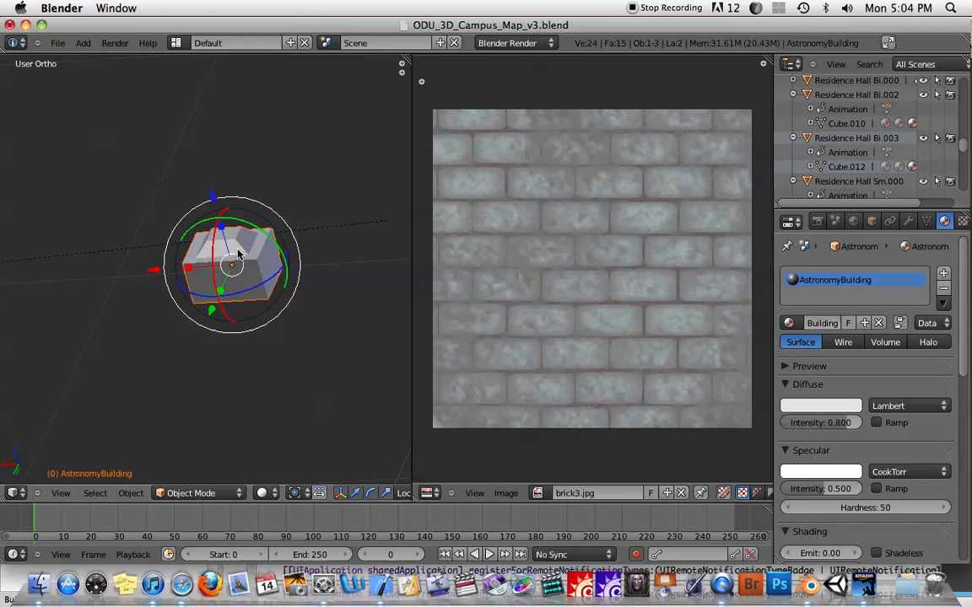
left_click_drag(232, 266, 175, 306)
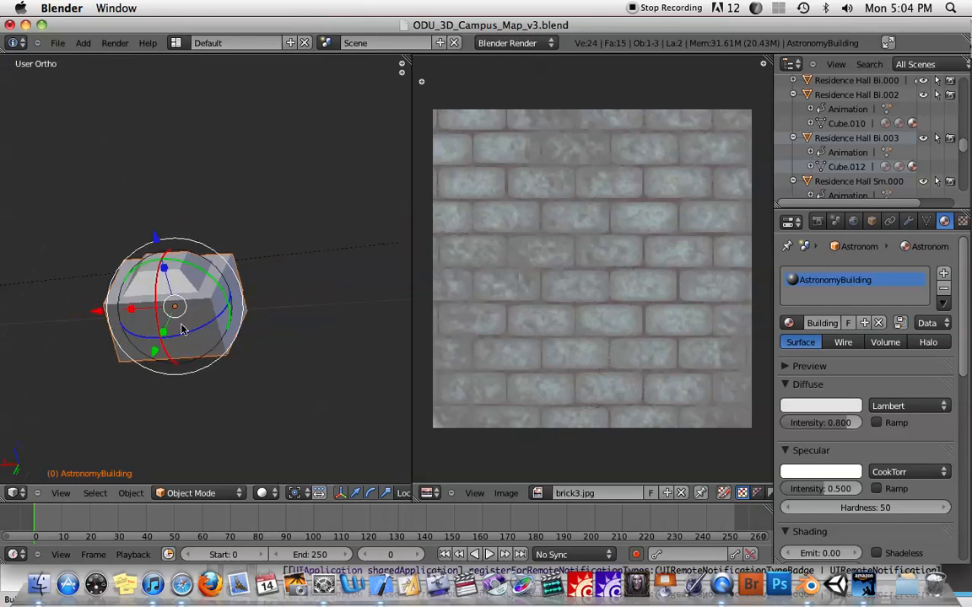
mouse_move(172, 305)
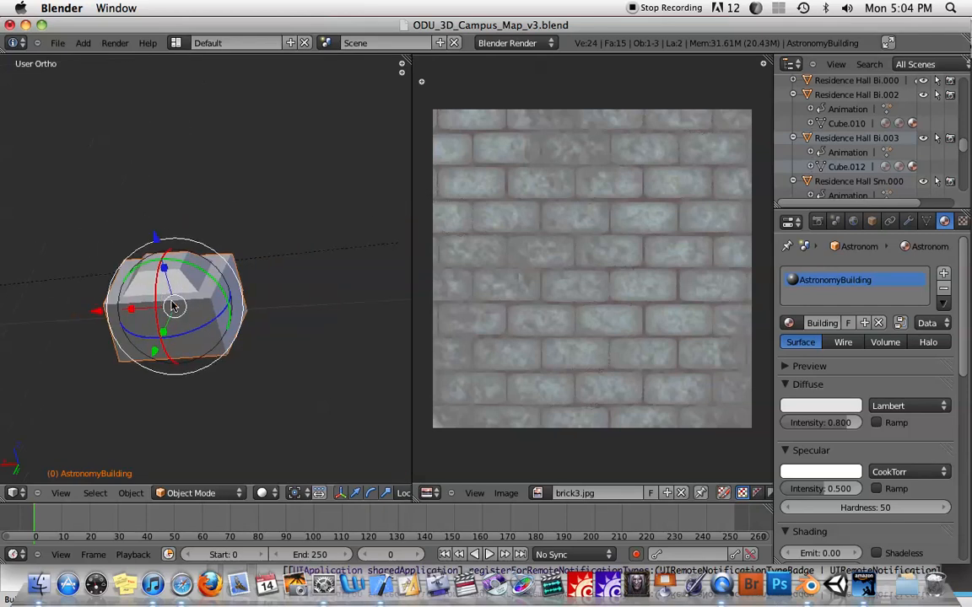
mouse_move(471, 158)
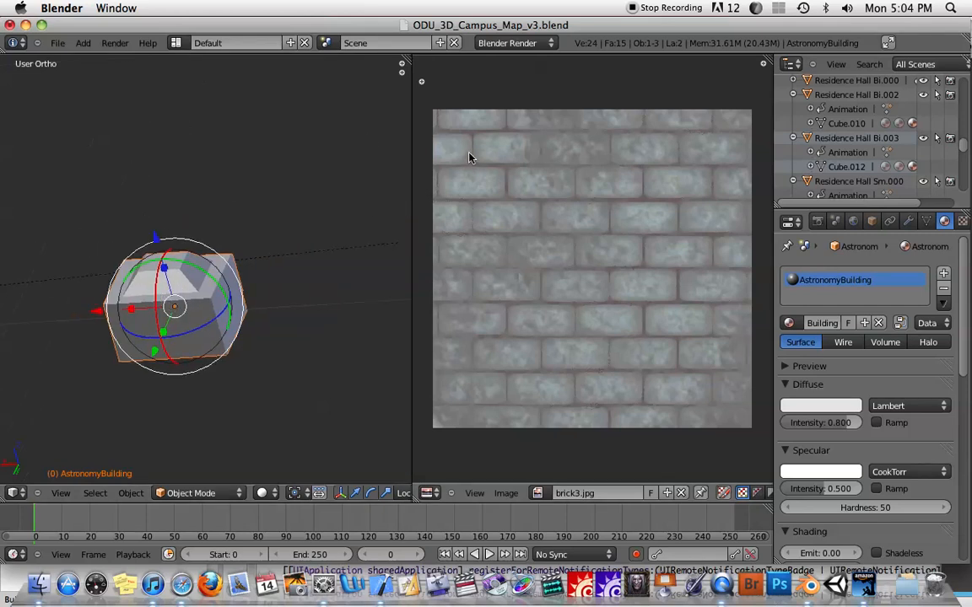
mouse_move(301, 287)
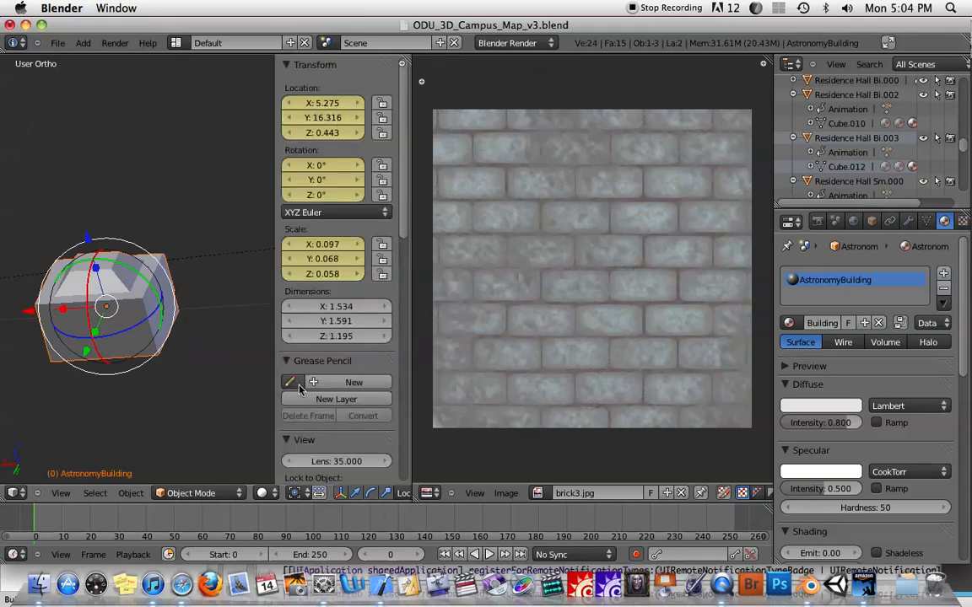
Switch the 3D viewport shading to Textured for the astronomy building
scroll("down", 3)
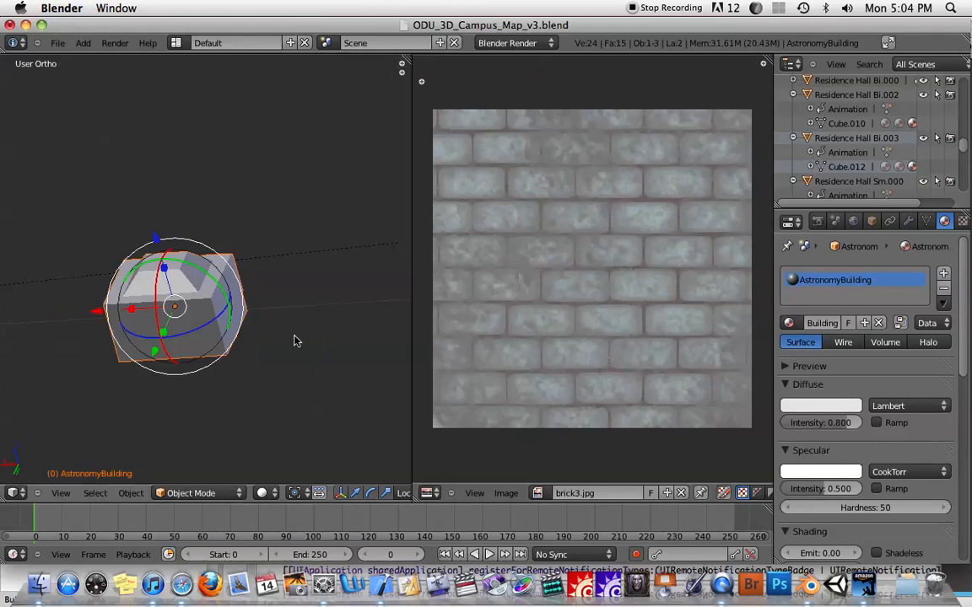
left_click(263, 493)
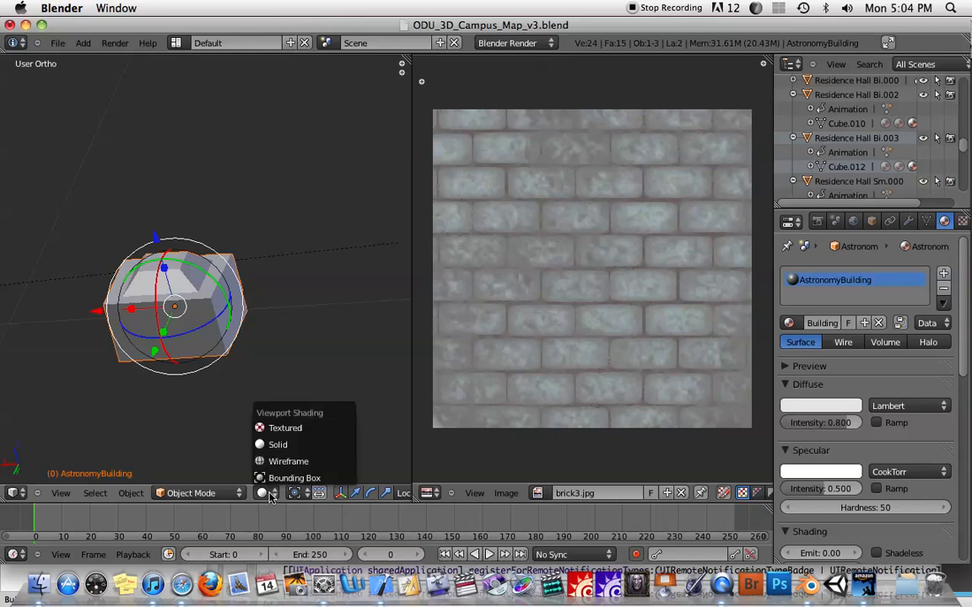
left_click(278, 445)
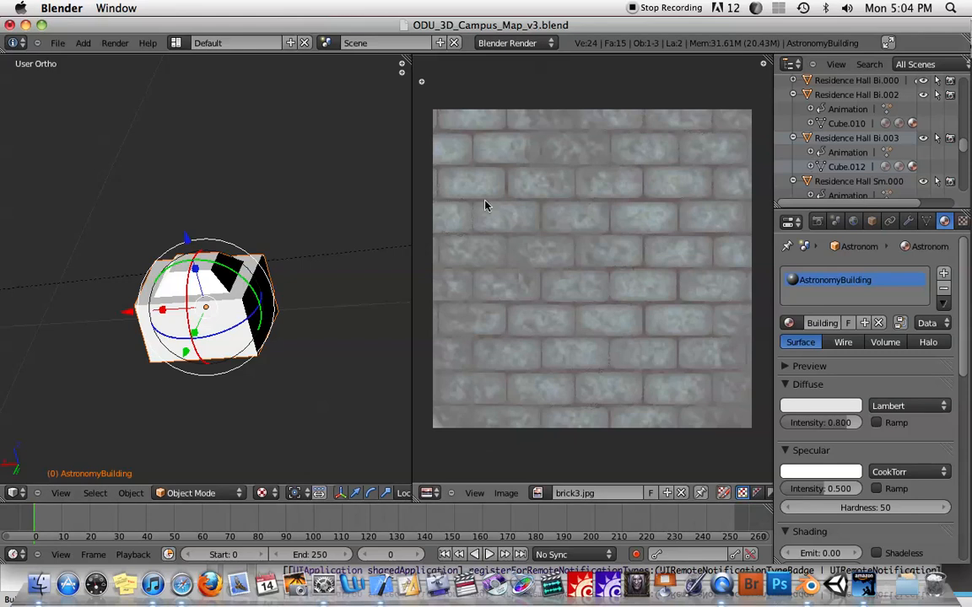
mouse_move(579, 217)
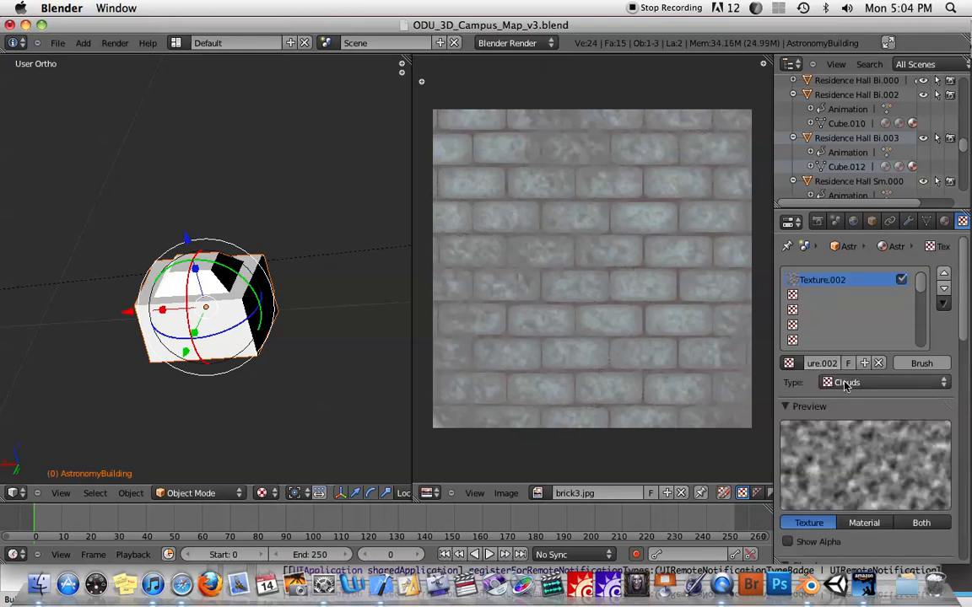
Make the texture an Image type mapped by UV coordinates and bring up the loaded image list
left_click(881, 382)
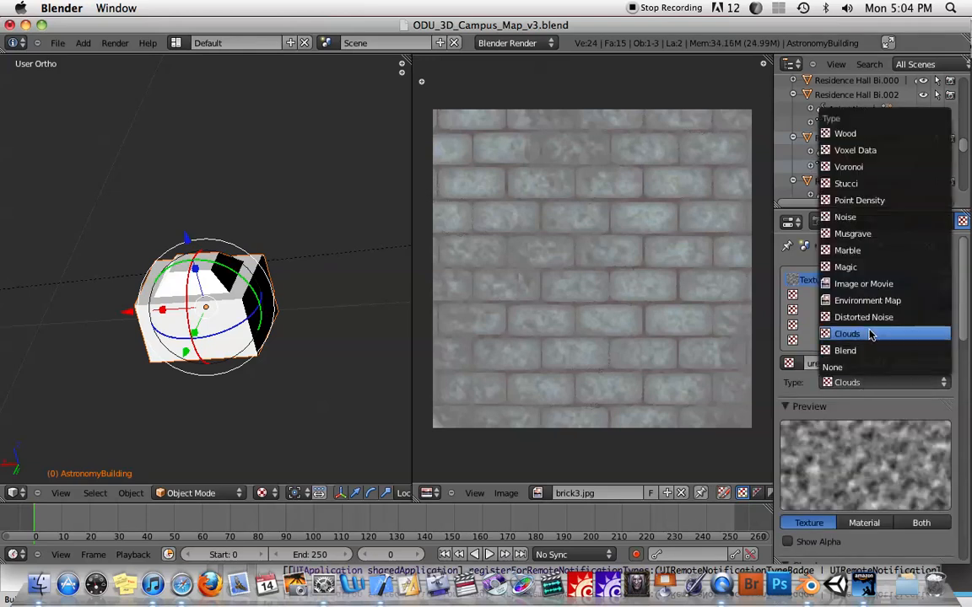
left_click(862, 283)
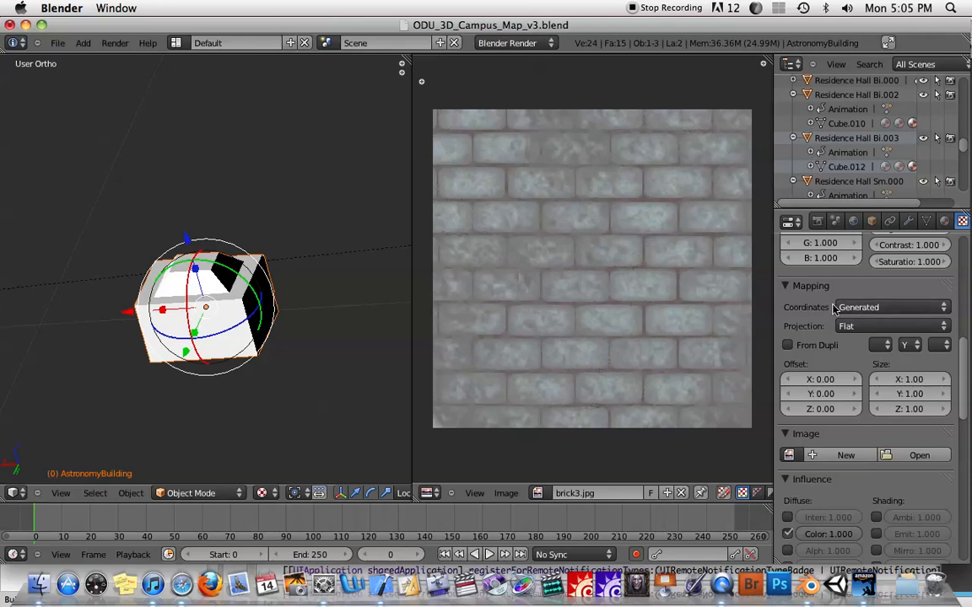
left_click(890, 307)
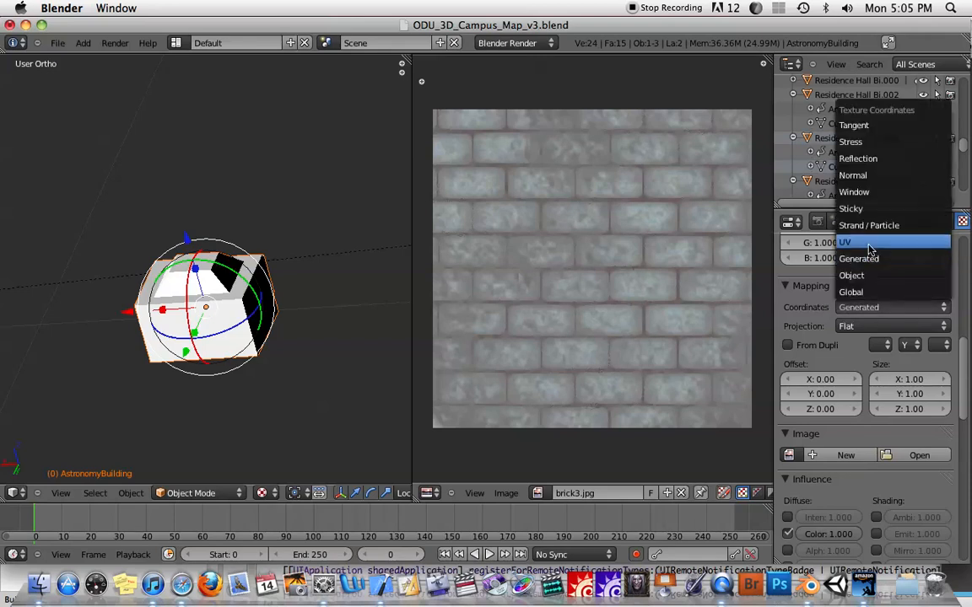
left_click(844, 242)
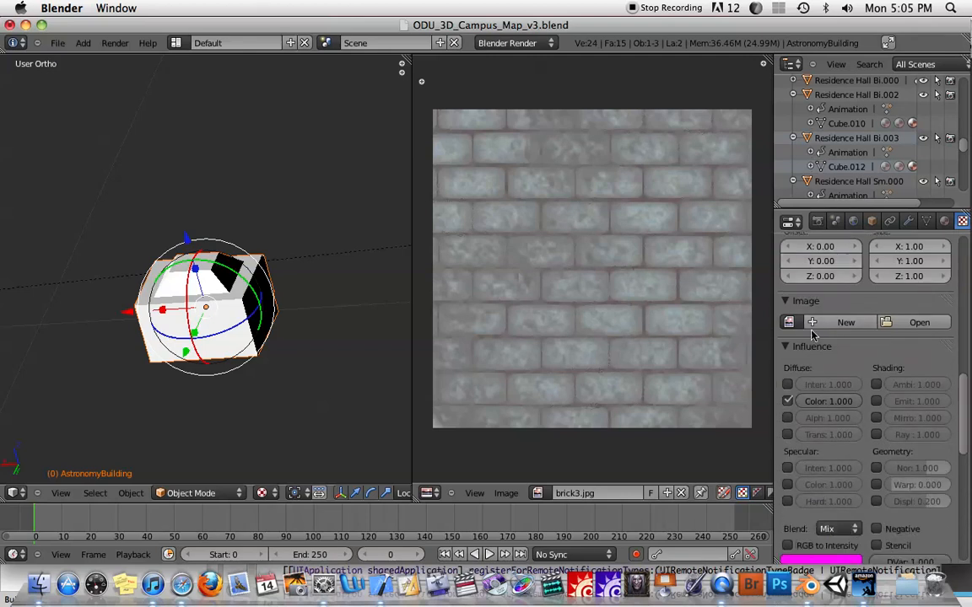
left_click(788, 322)
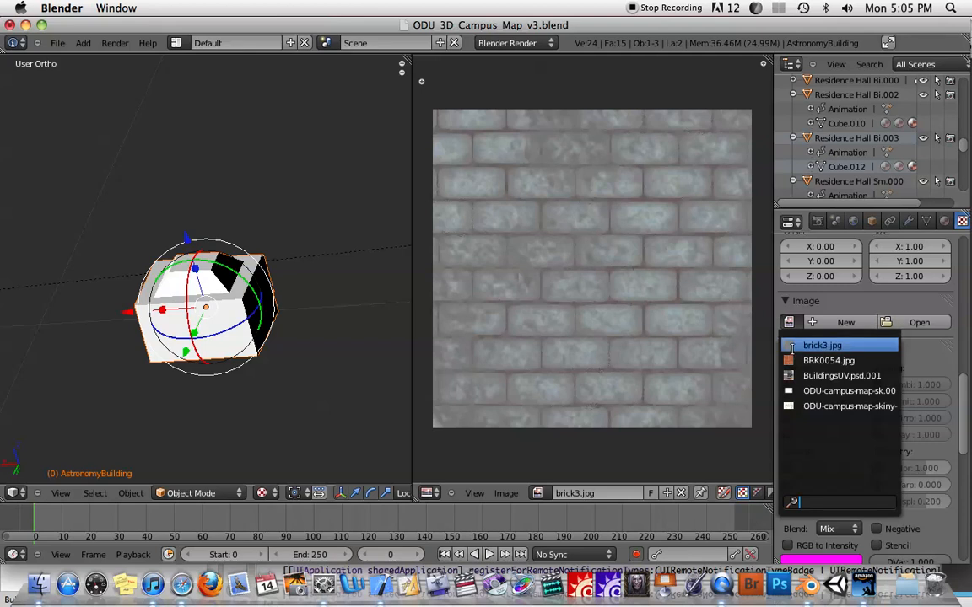
Assign brick3.jpg as the texture image and inspect the bricked building, then select its mesh
left_click(822, 345)
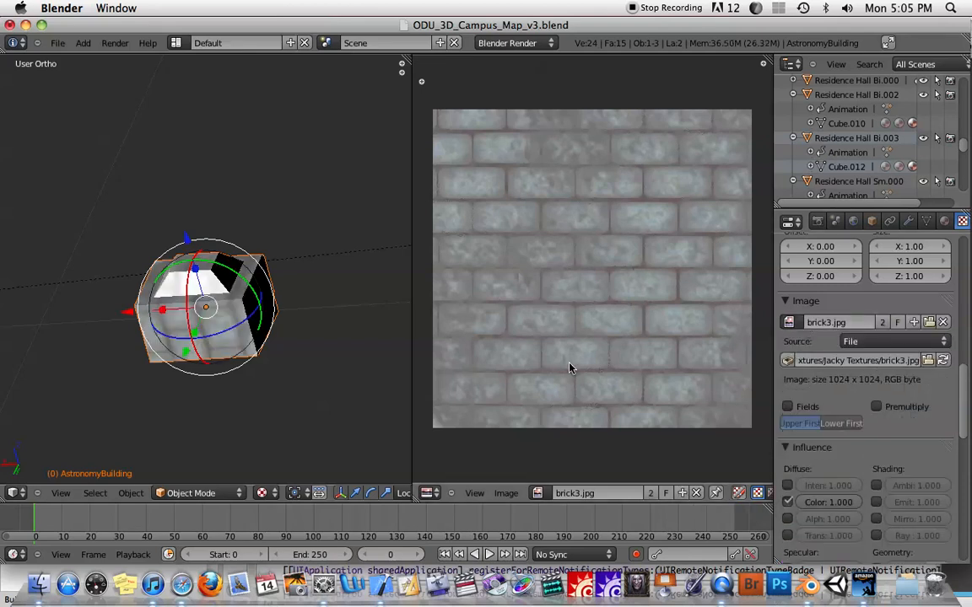
left_click_drag(207, 308, 333, 299)
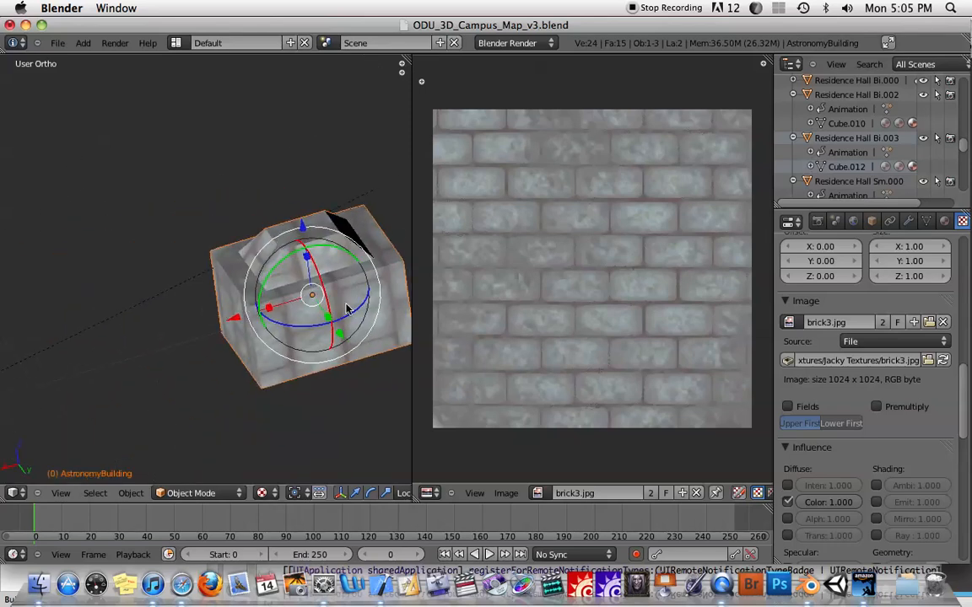
left_click_drag(312, 295, 190, 286)
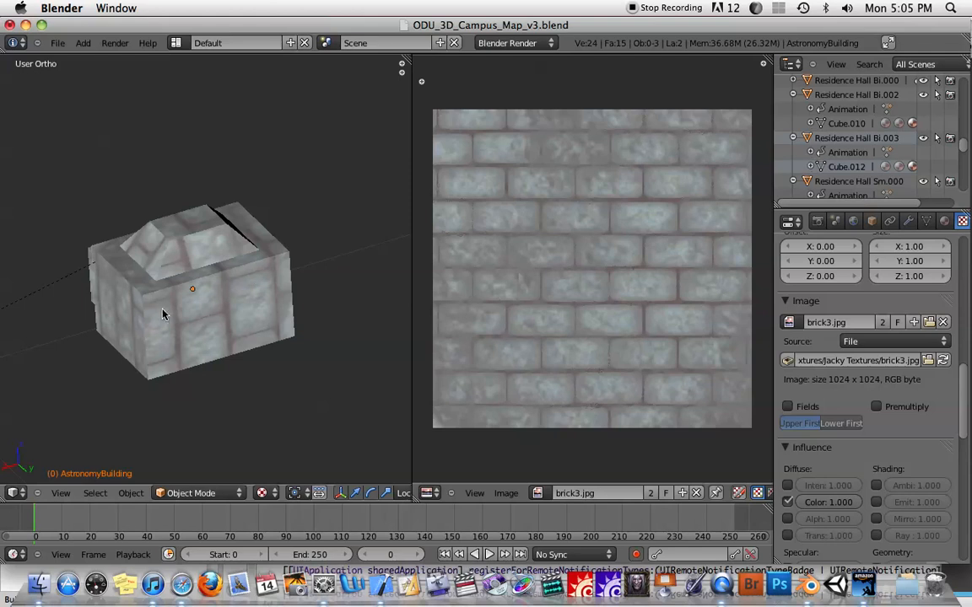
mouse_move(155, 284)
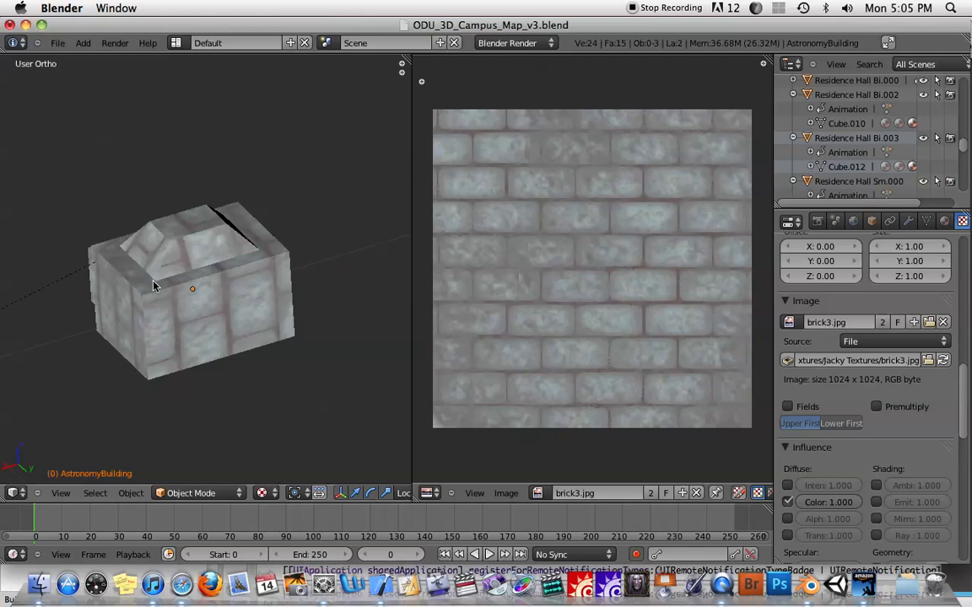
mouse_move(202, 268)
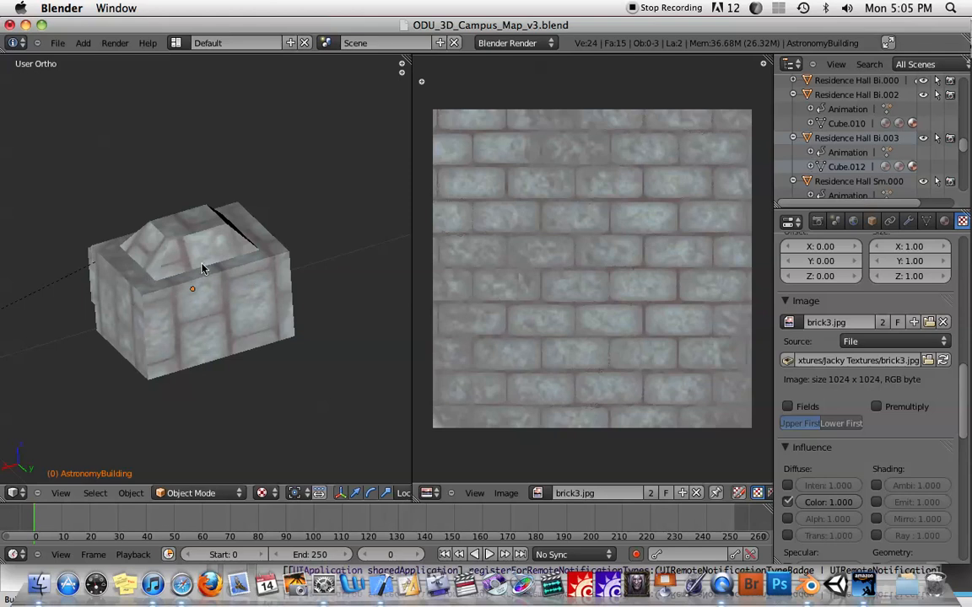
mouse_move(506, 241)
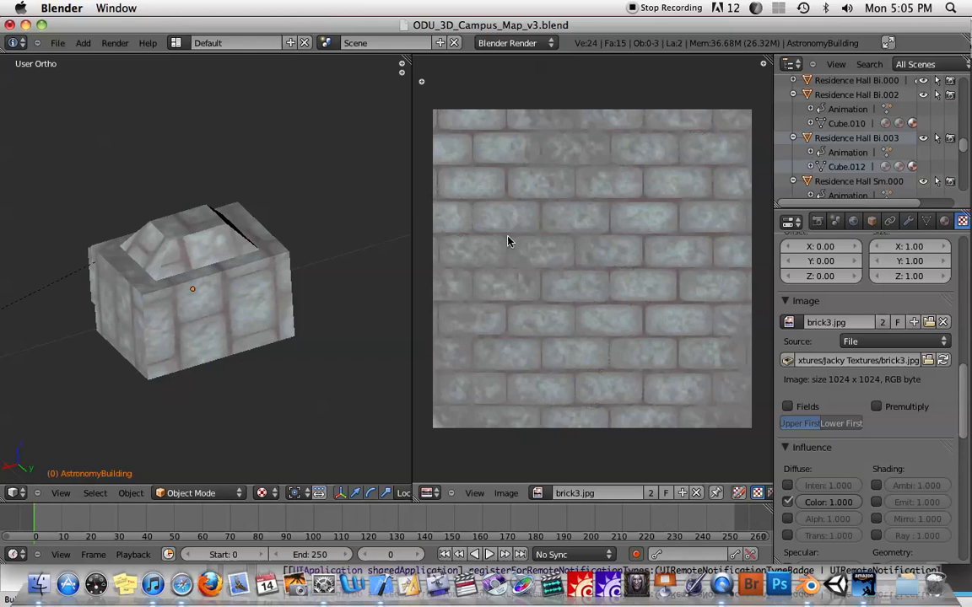
mouse_move(377, 232)
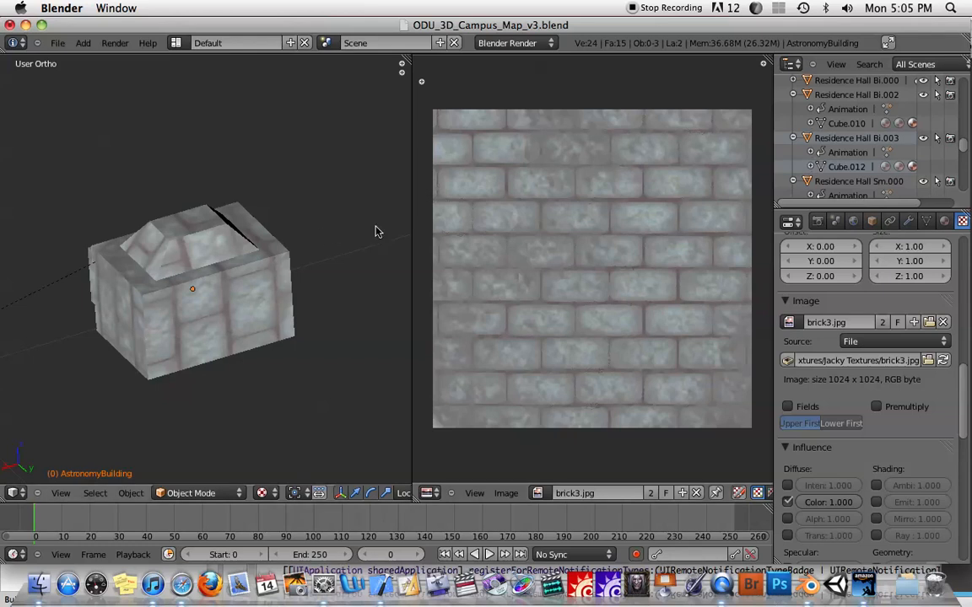
mouse_move(215, 327)
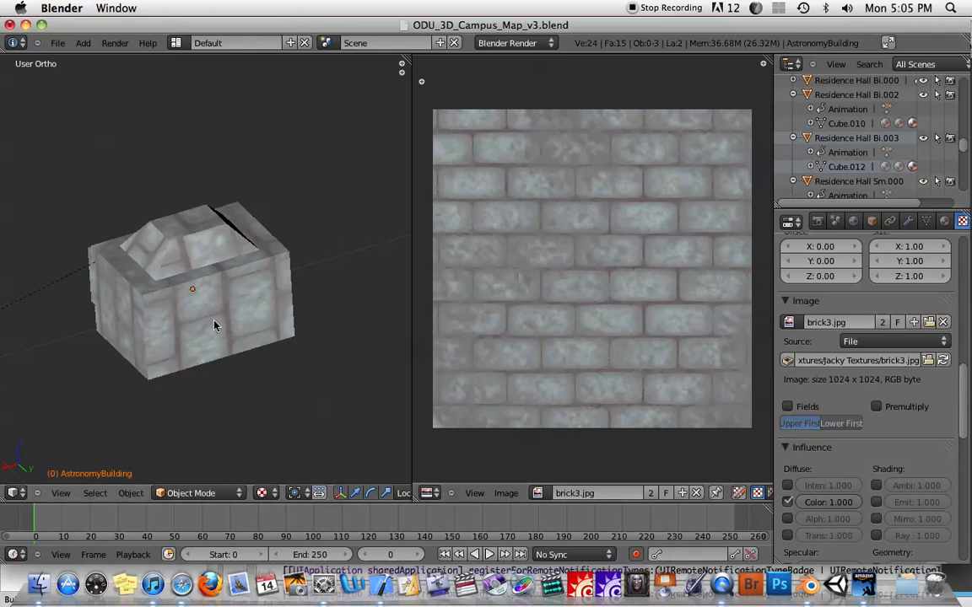
left_click(193, 289)
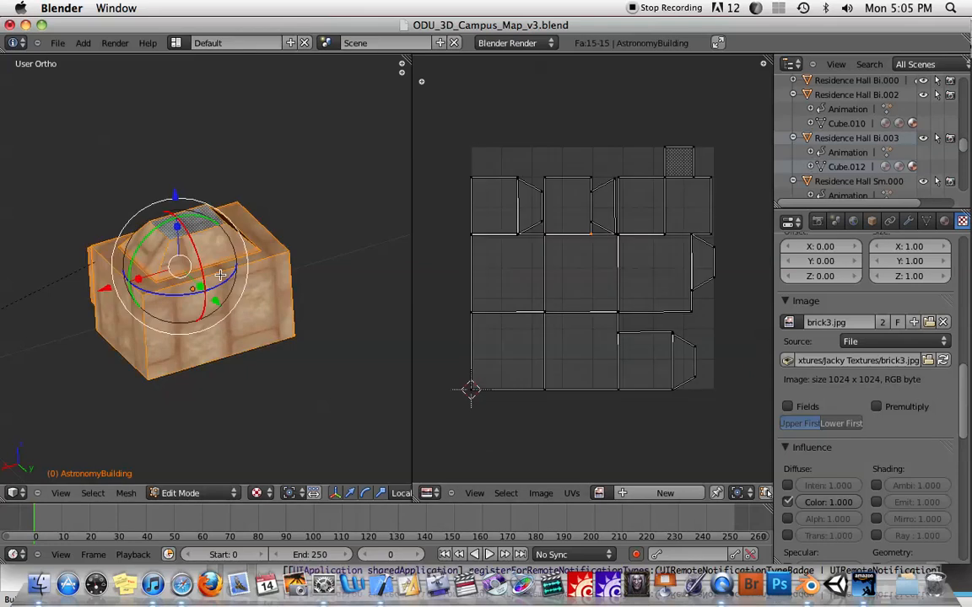
mouse_move(556, 192)
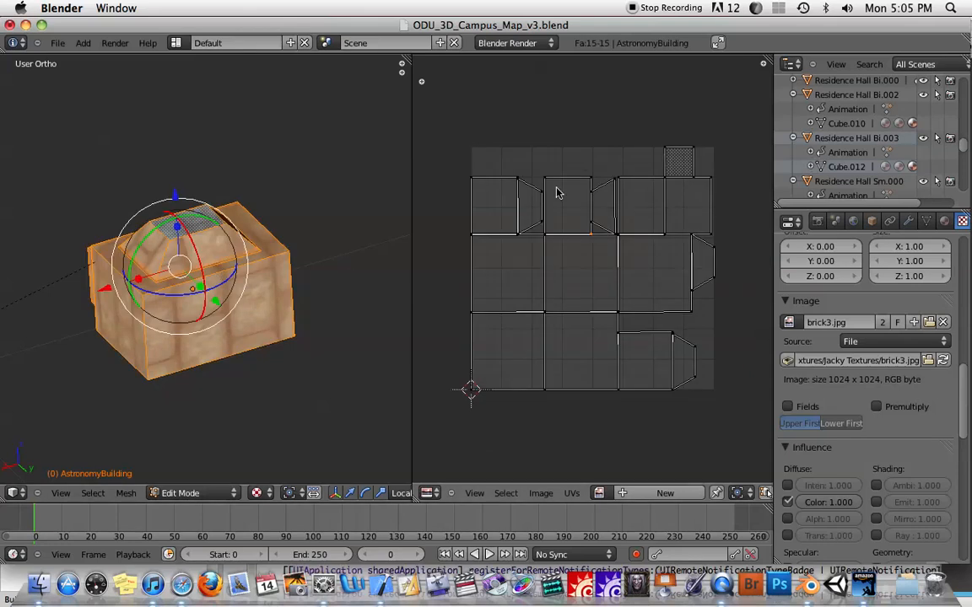
mouse_move(297, 274)
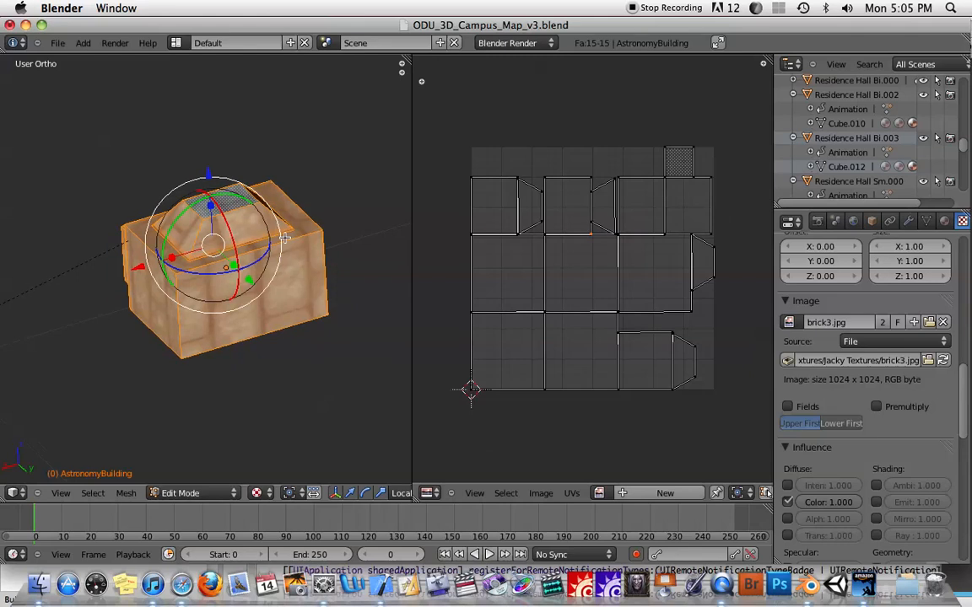
mouse_move(154, 269)
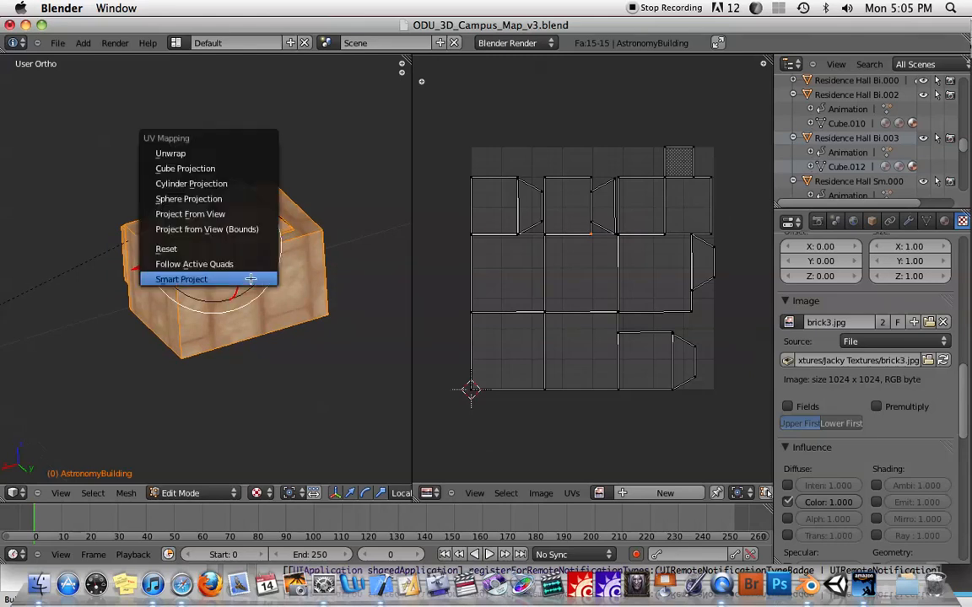
mouse_move(180, 279)
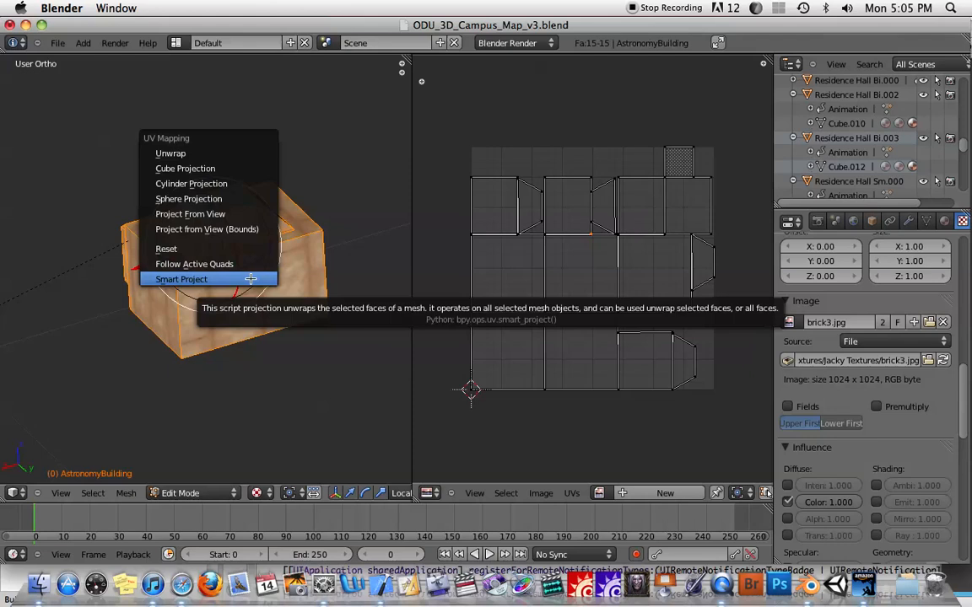
mouse_move(169, 138)
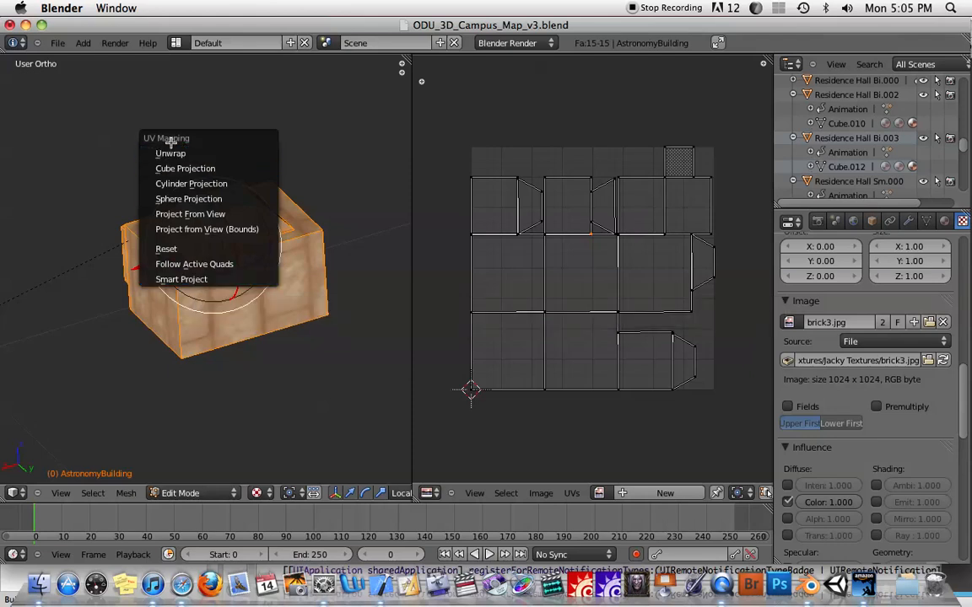
mouse_move(169, 153)
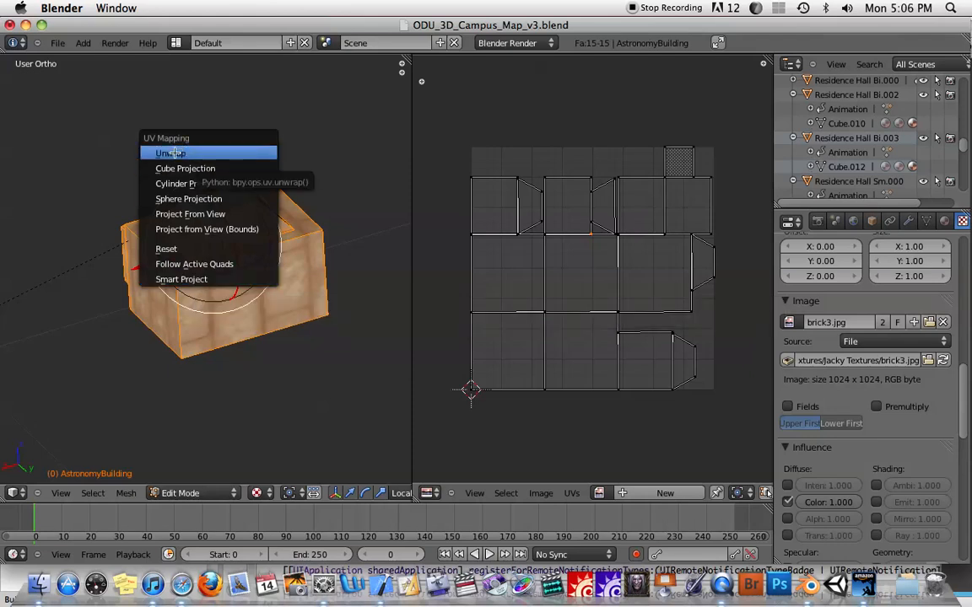
Unwrap the building's faces onto the texture from the UV Mapping menu
left_click(170, 153)
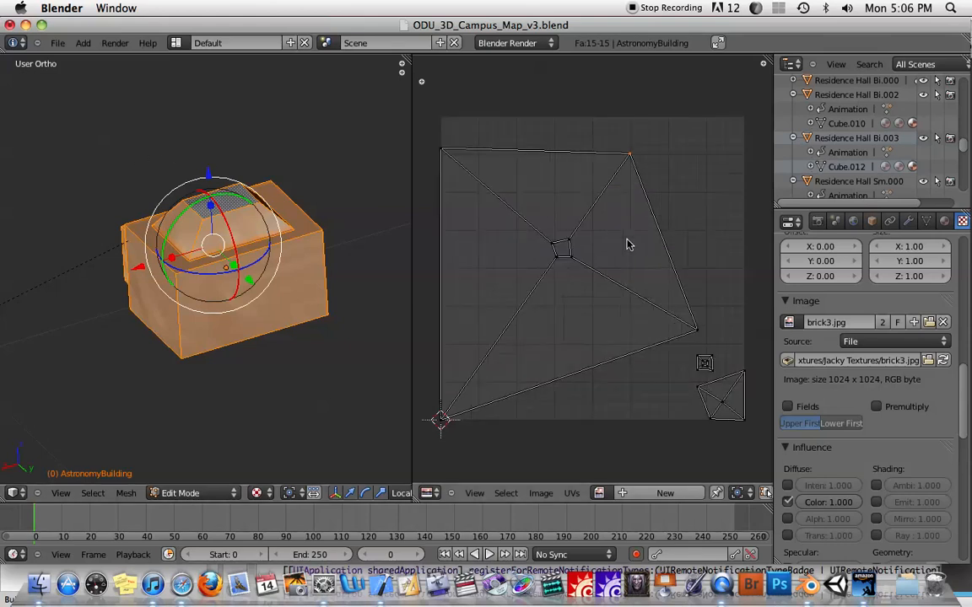
mouse_move(595, 217)
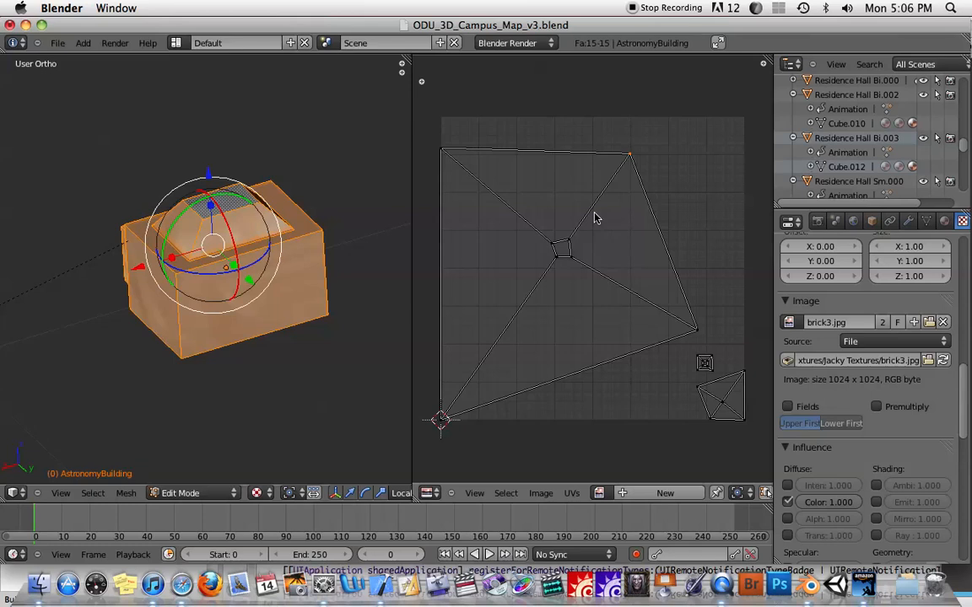
mouse_move(603, 216)
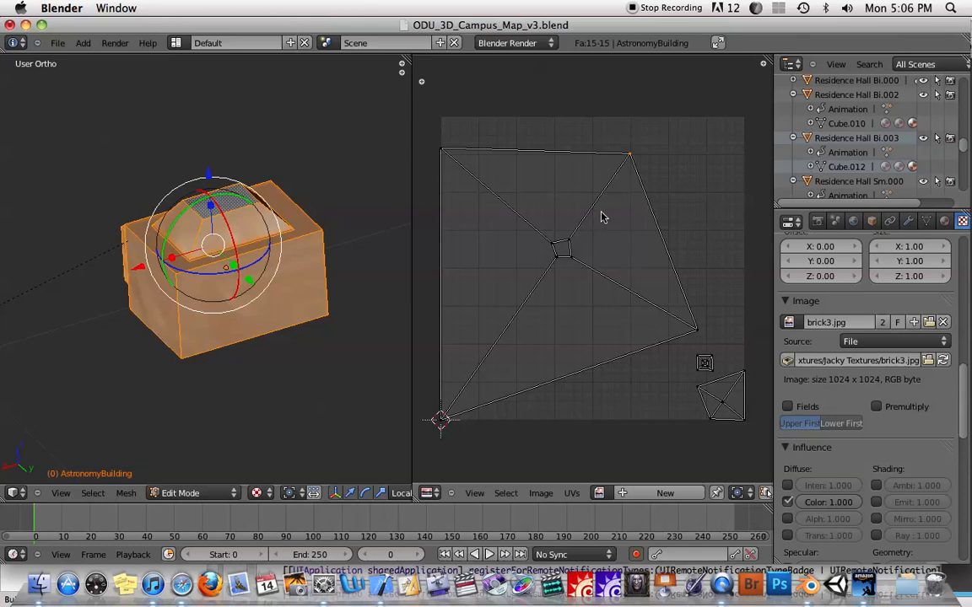
mouse_move(492, 153)
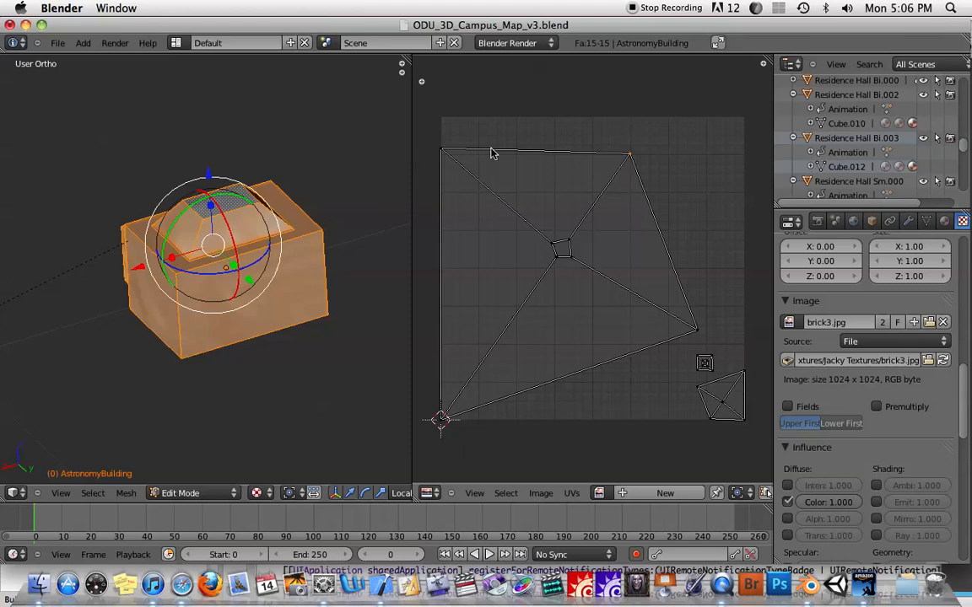
mouse_move(611, 191)
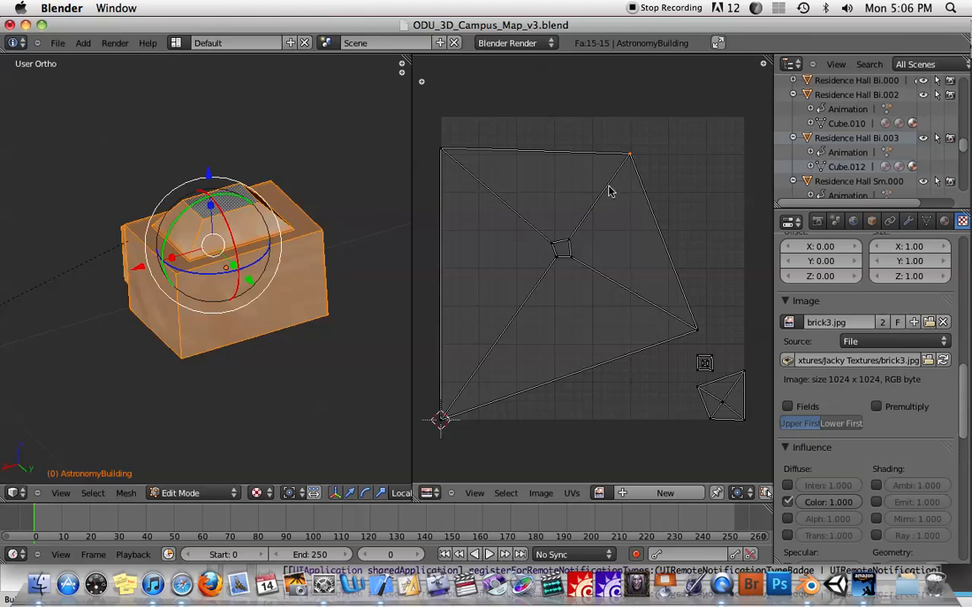
mouse_move(227, 175)
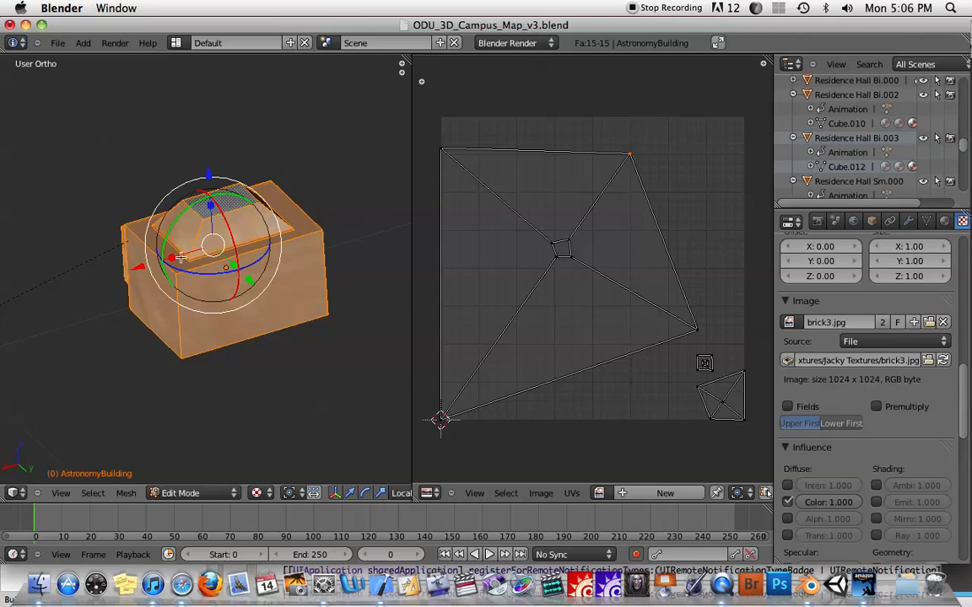
mouse_move(299, 245)
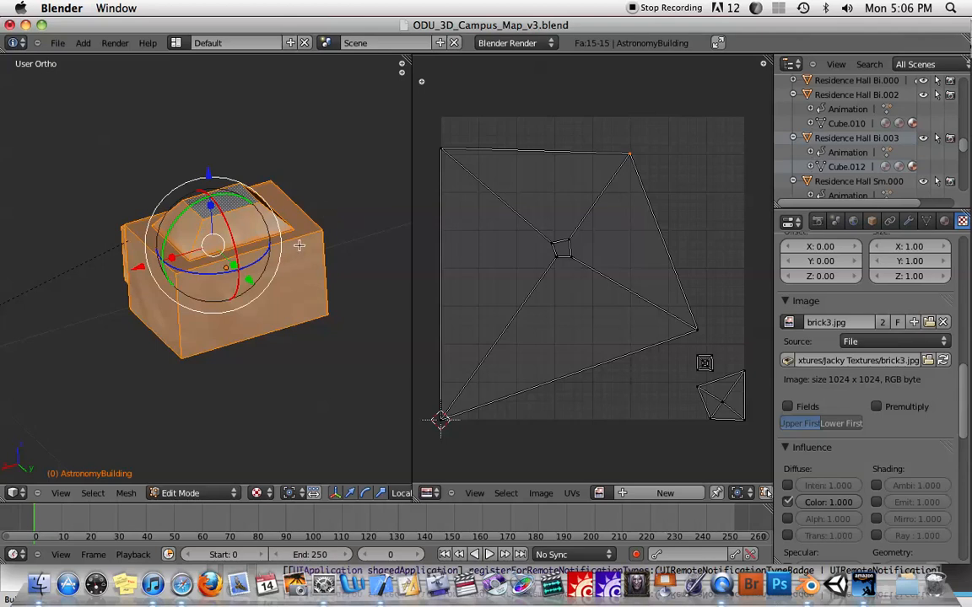
mouse_move(517, 131)
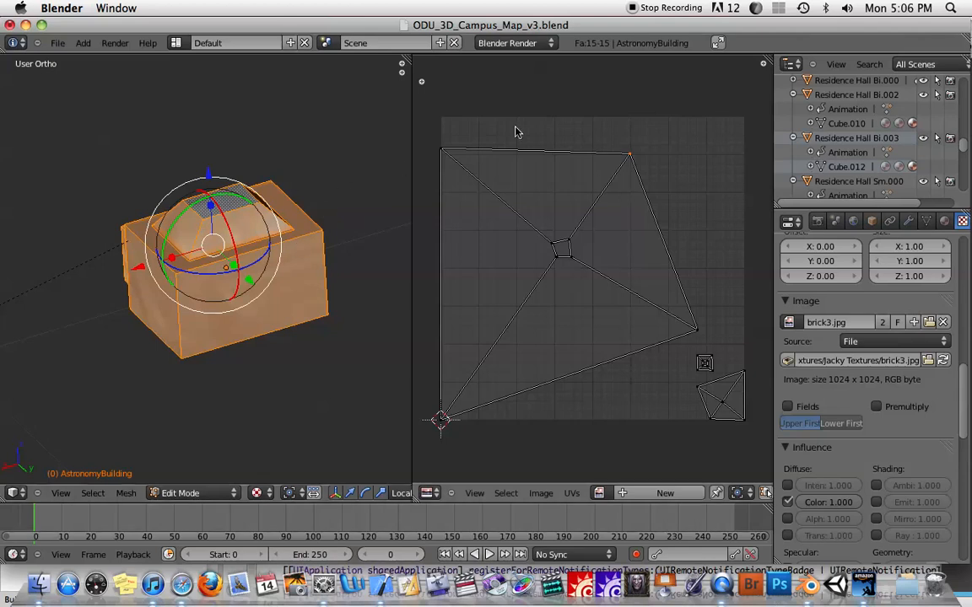
mouse_move(471, 143)
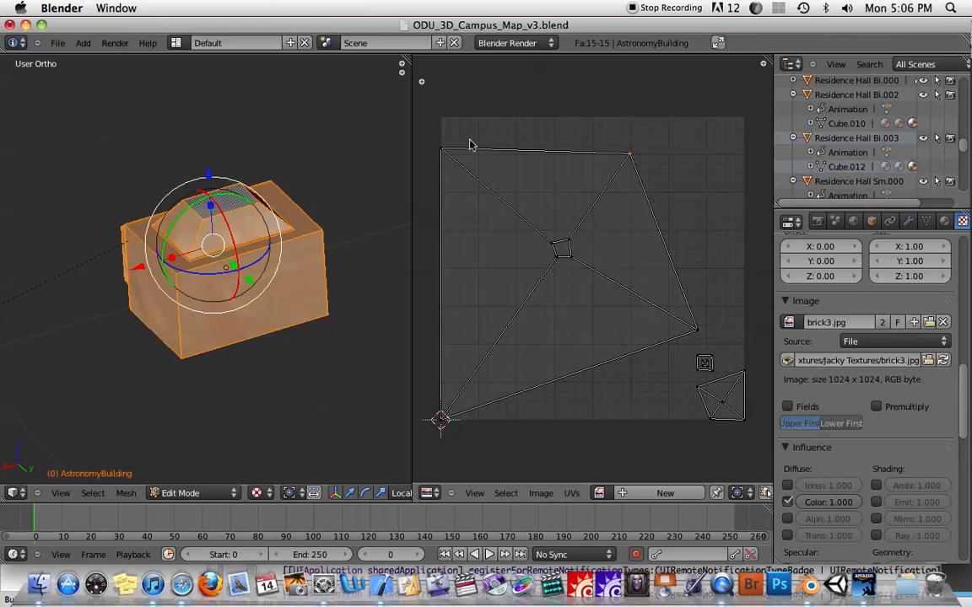
mouse_move(265, 167)
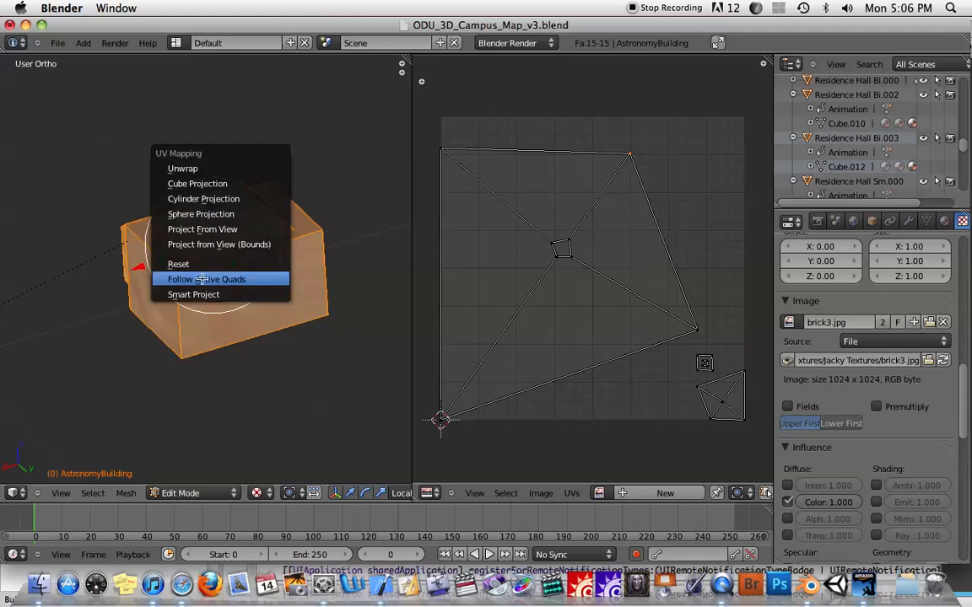
Unwrap the whole building into separate UV islands over the brick image
left_click(207, 279)
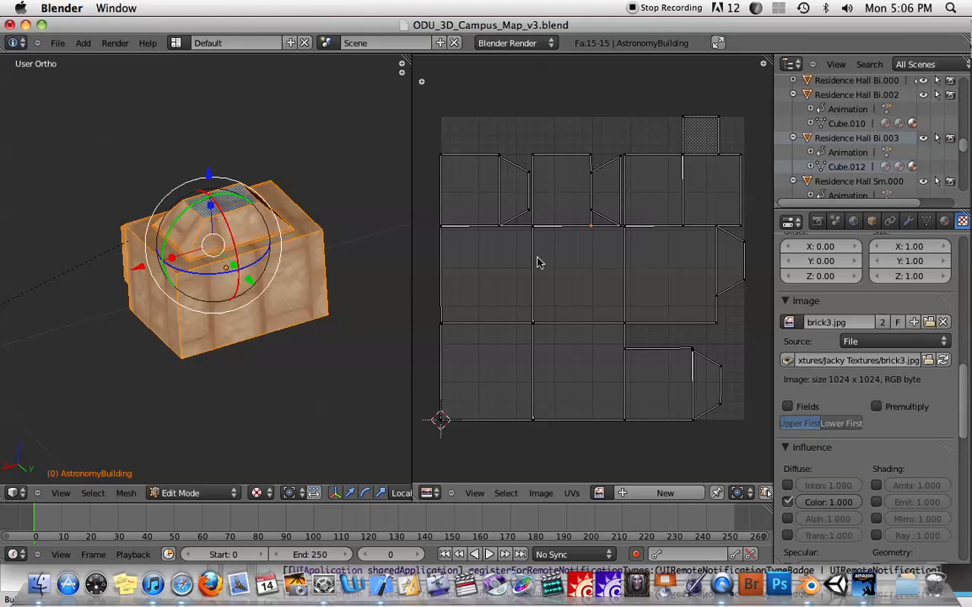
mouse_move(481, 167)
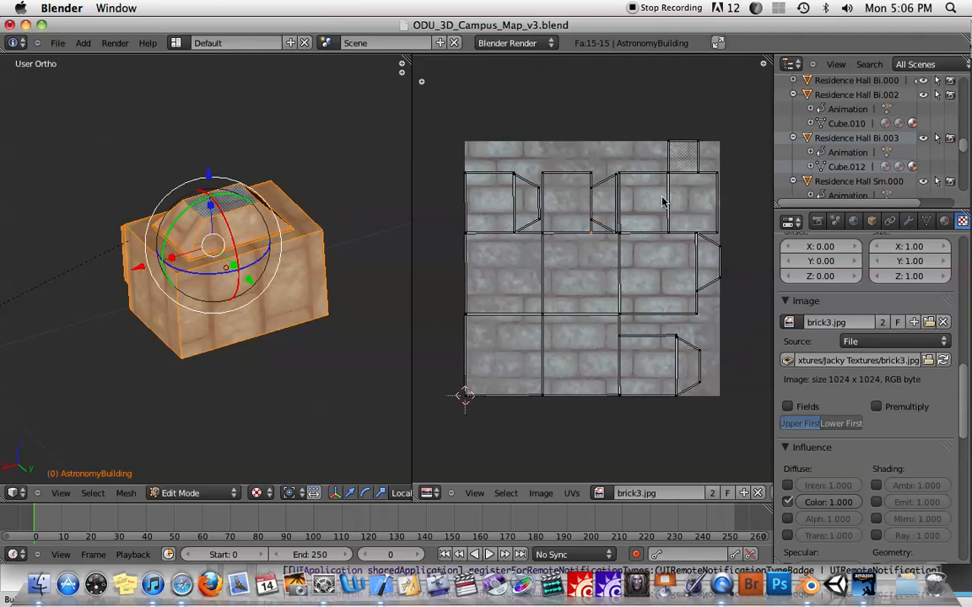
mouse_move(603, 265)
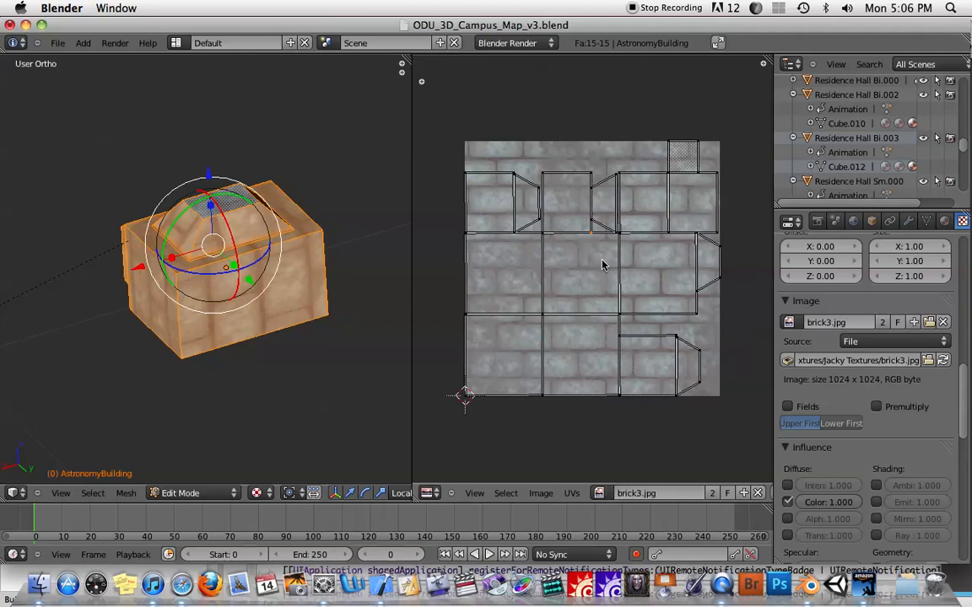
mouse_move(548, 156)
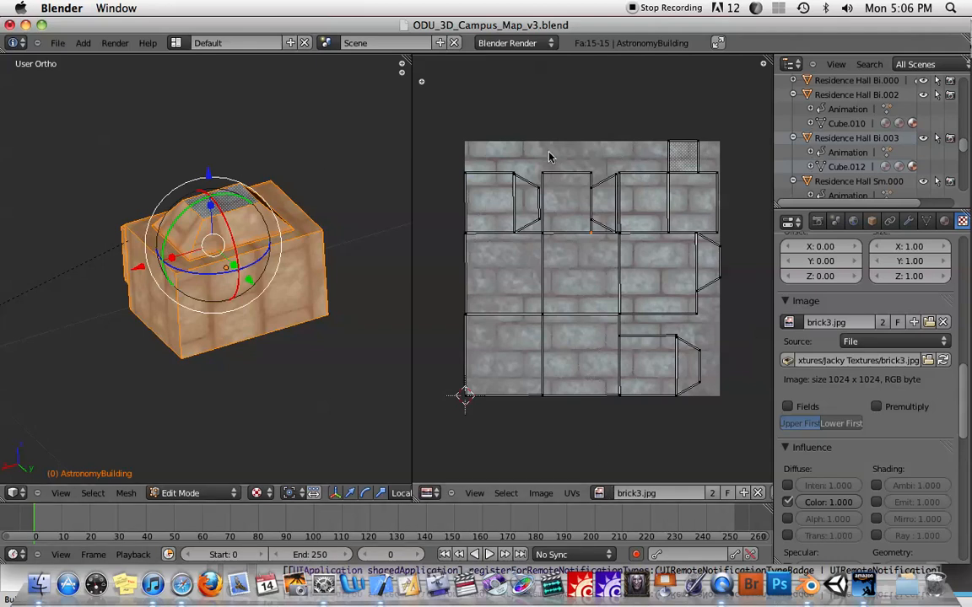
mouse_move(567, 257)
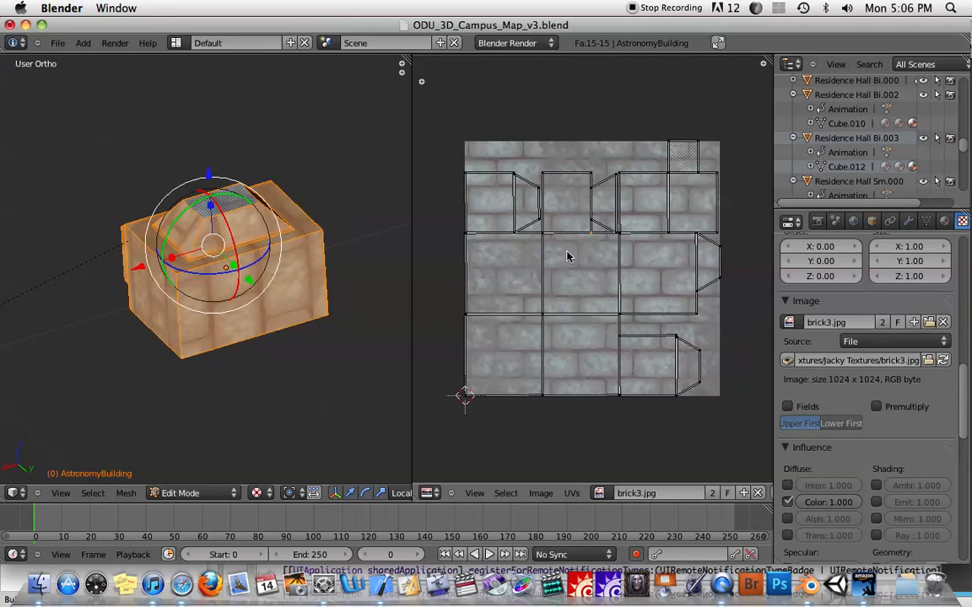
mouse_move(278, 319)
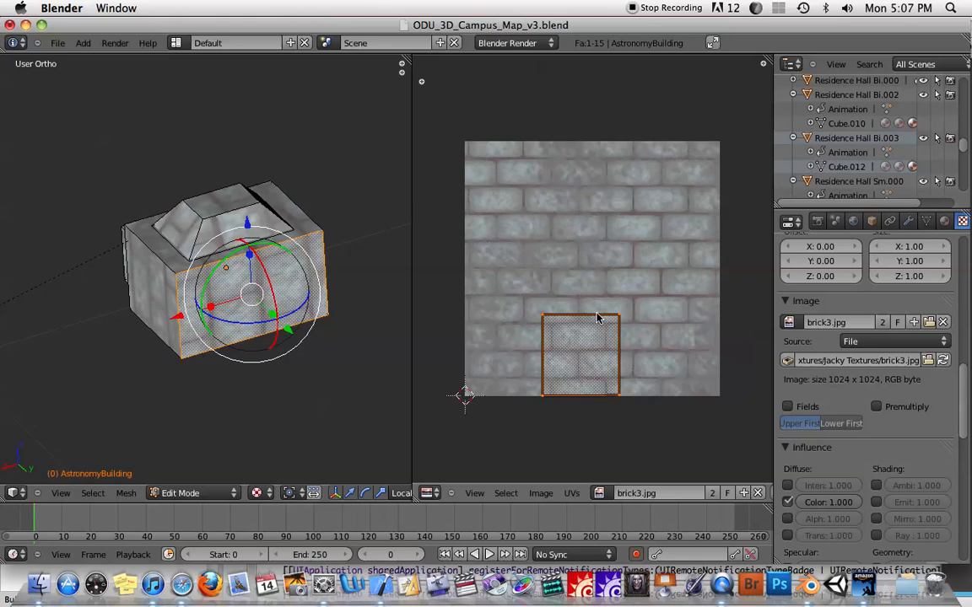
Scale the selected wall's UVs up to cover the whole brick image
left_click_drag(580, 354, 603, 312)
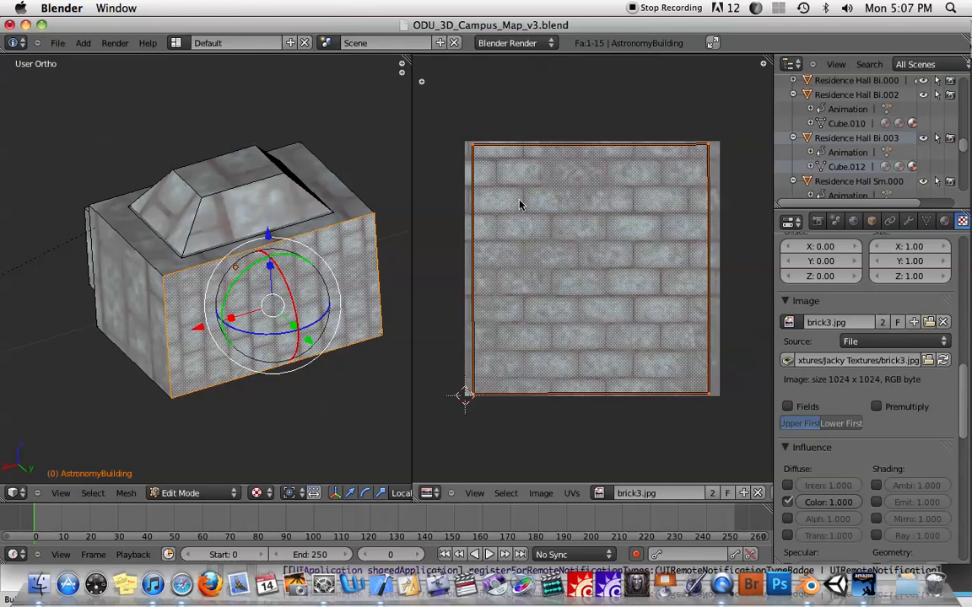
mouse_move(225, 265)
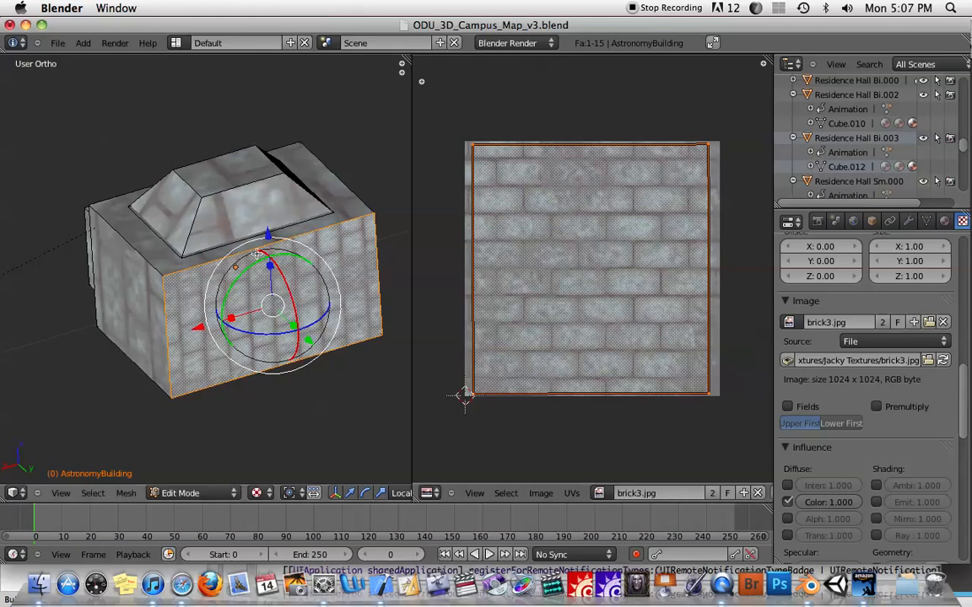
mouse_move(506, 216)
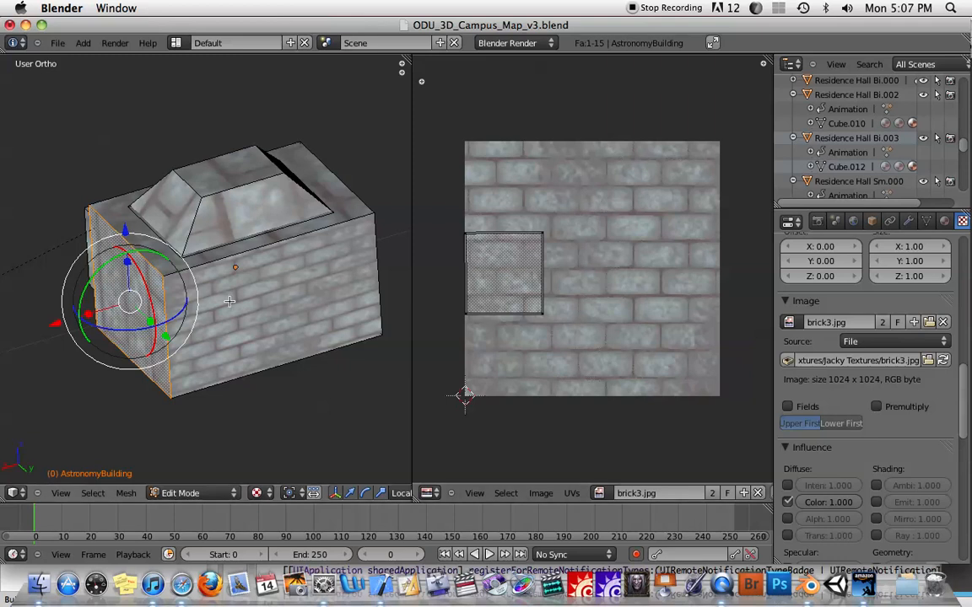
mouse_move(203, 278)
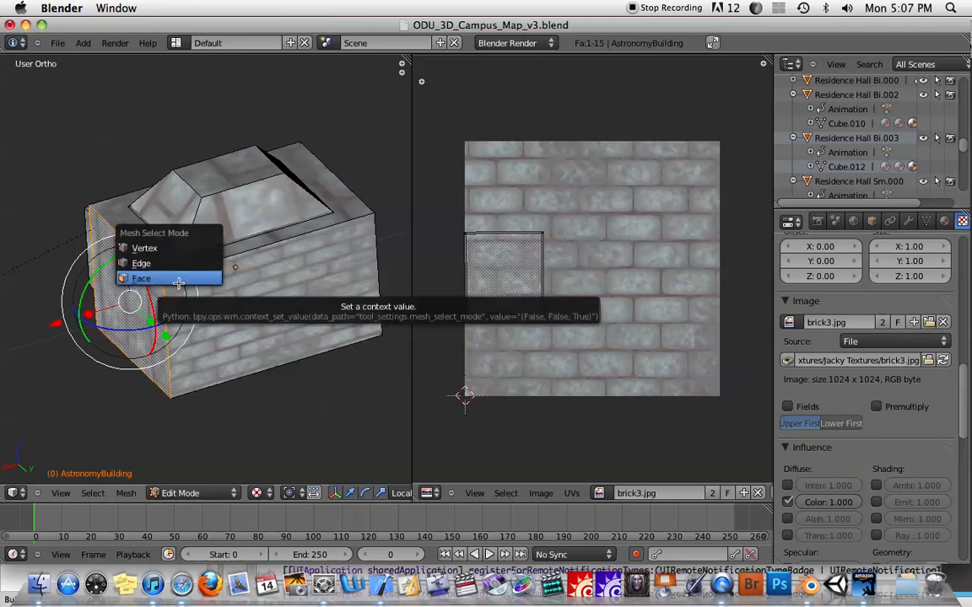
Set mesh selection to Face mode and UV selection to whole islands
left_click(141, 278)
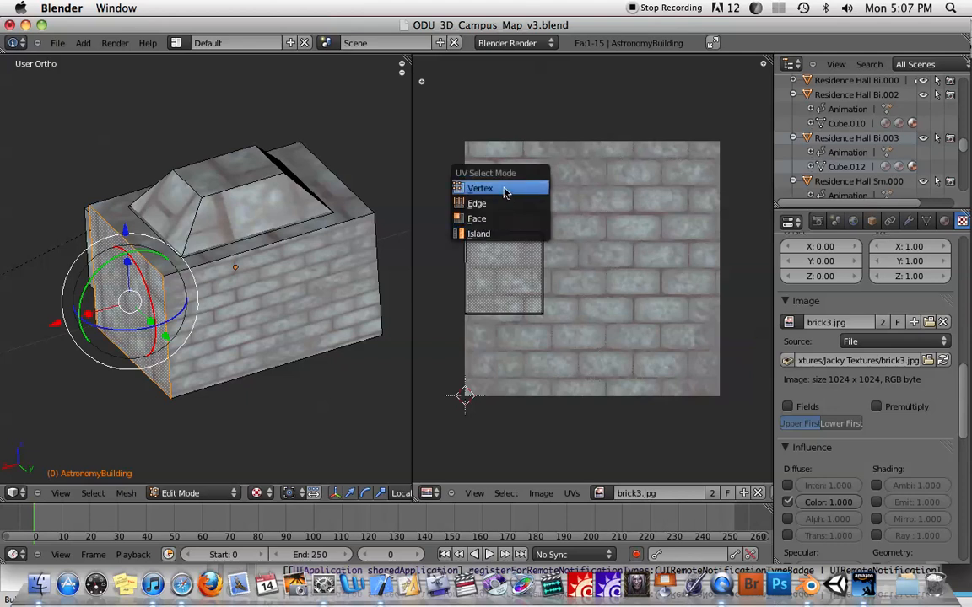
left_click(479, 187)
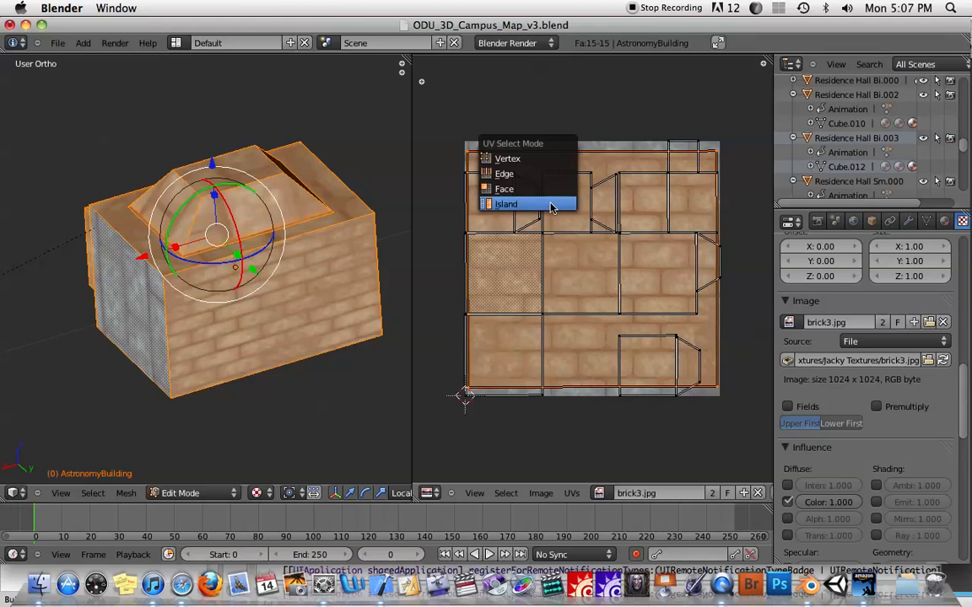
left_click(506, 203)
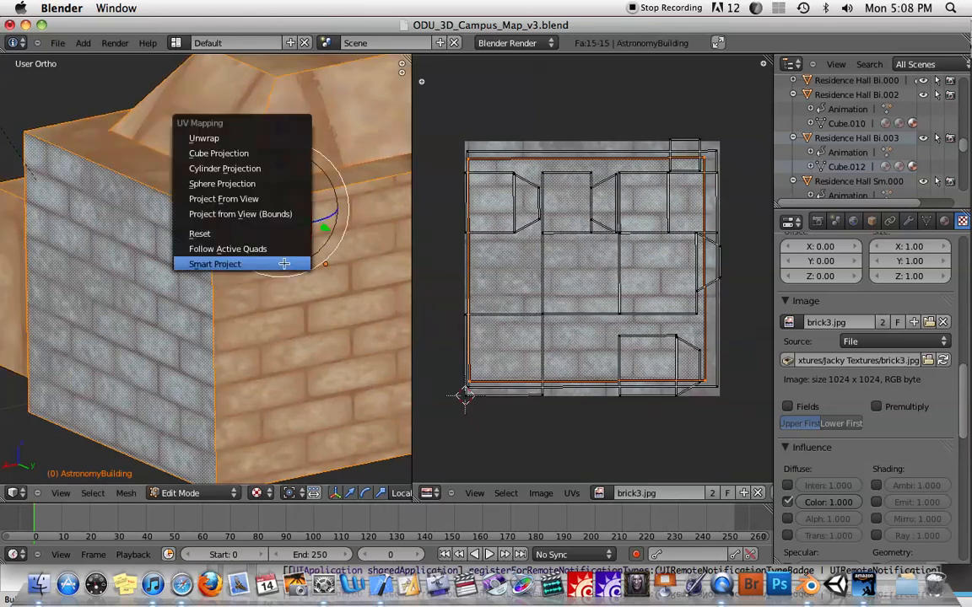
Re-unwrap the building into islands and select every UV island over the brick image
left_click(215, 264)
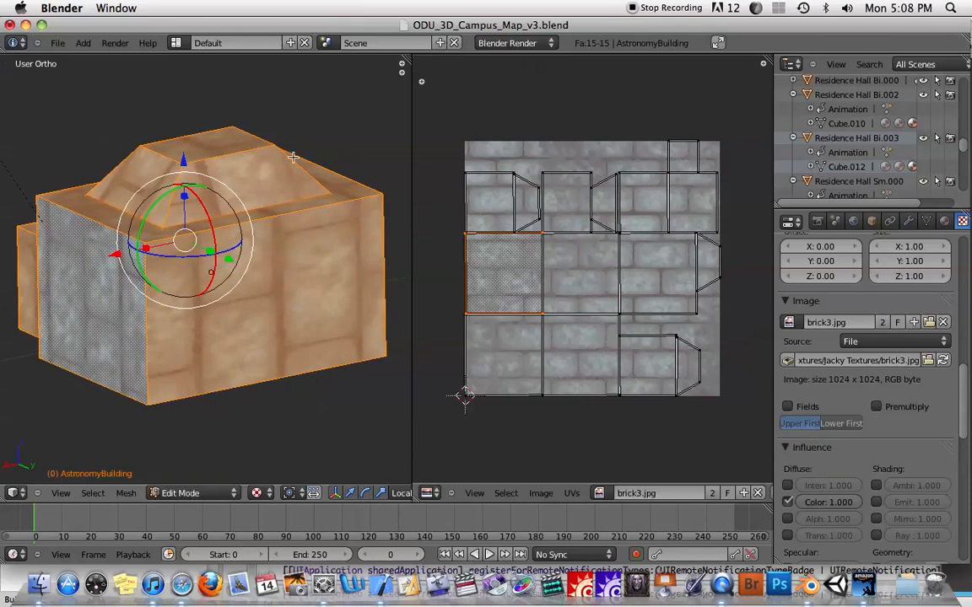
mouse_move(323, 209)
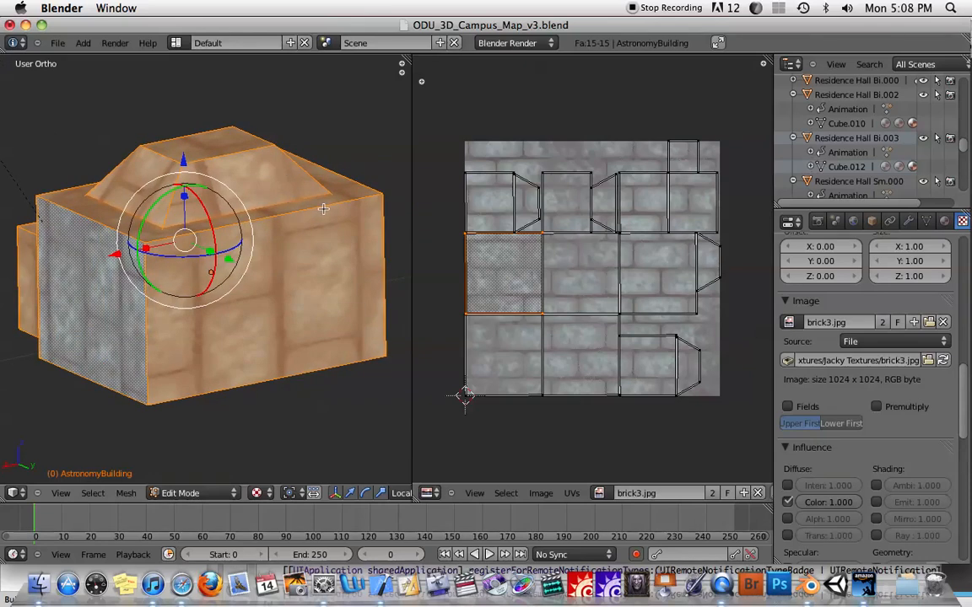
mouse_move(552, 198)
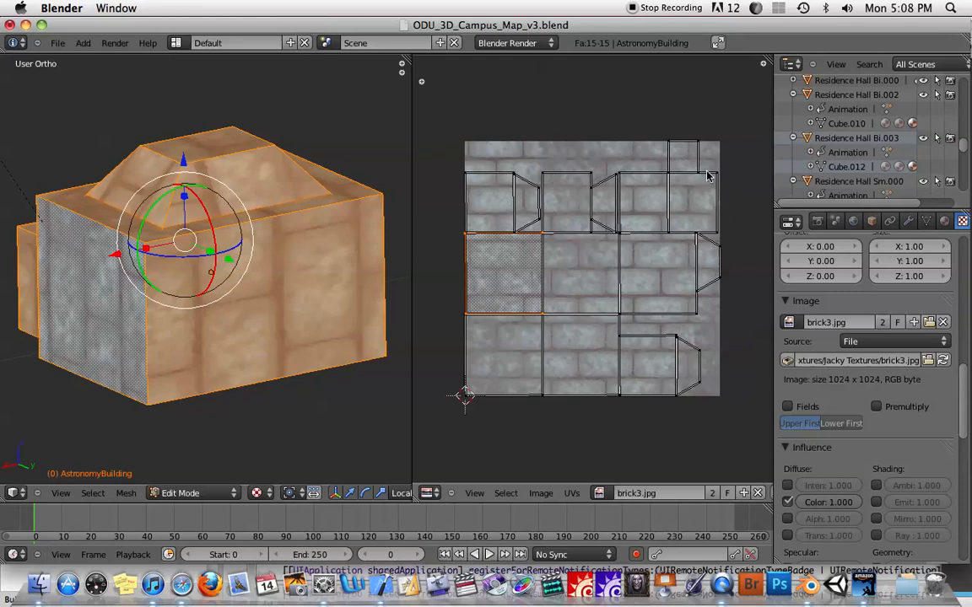
mouse_move(564, 303)
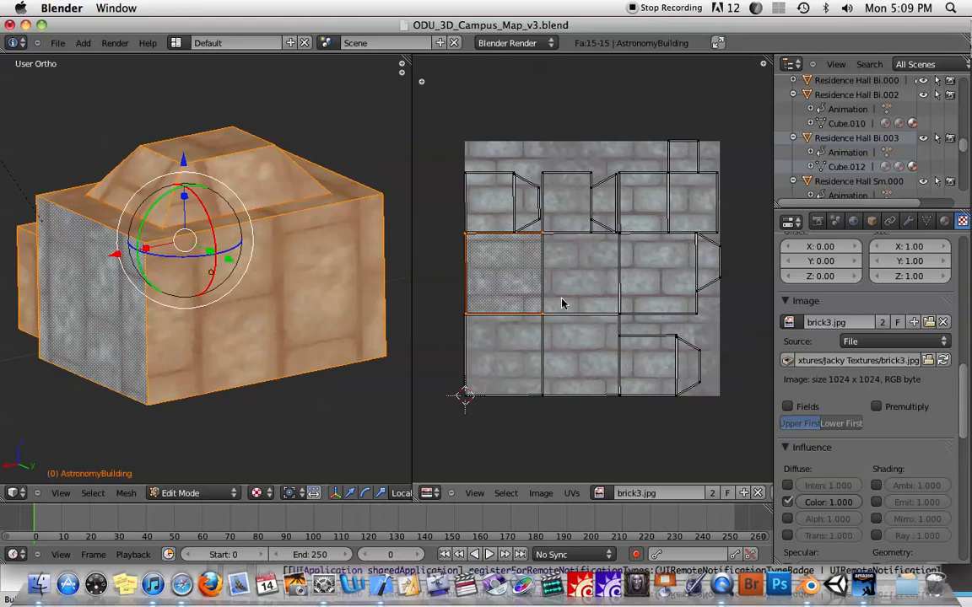
mouse_move(721, 203)
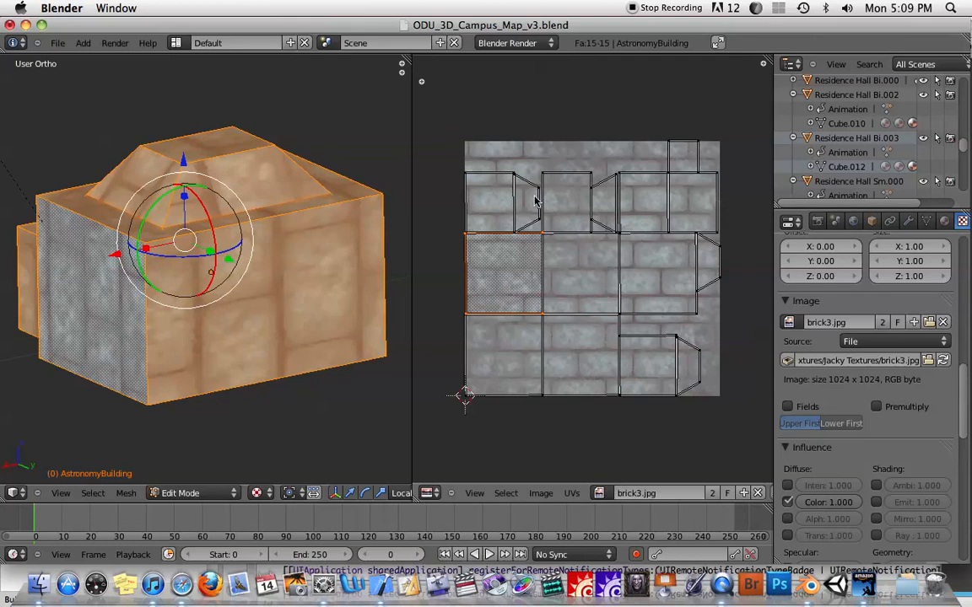
mouse_move(522, 450)
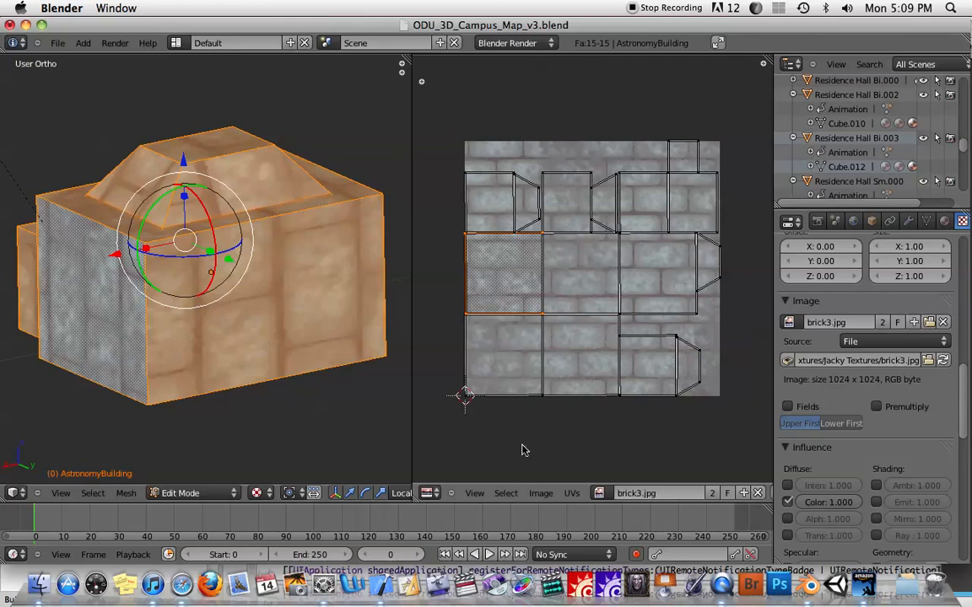
left_click(540, 494)
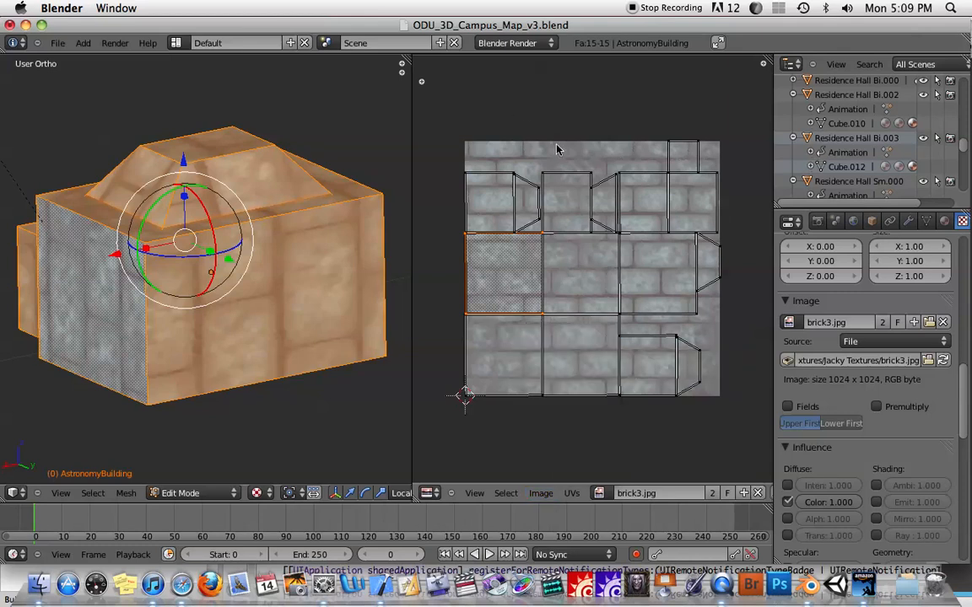
mouse_move(552, 186)
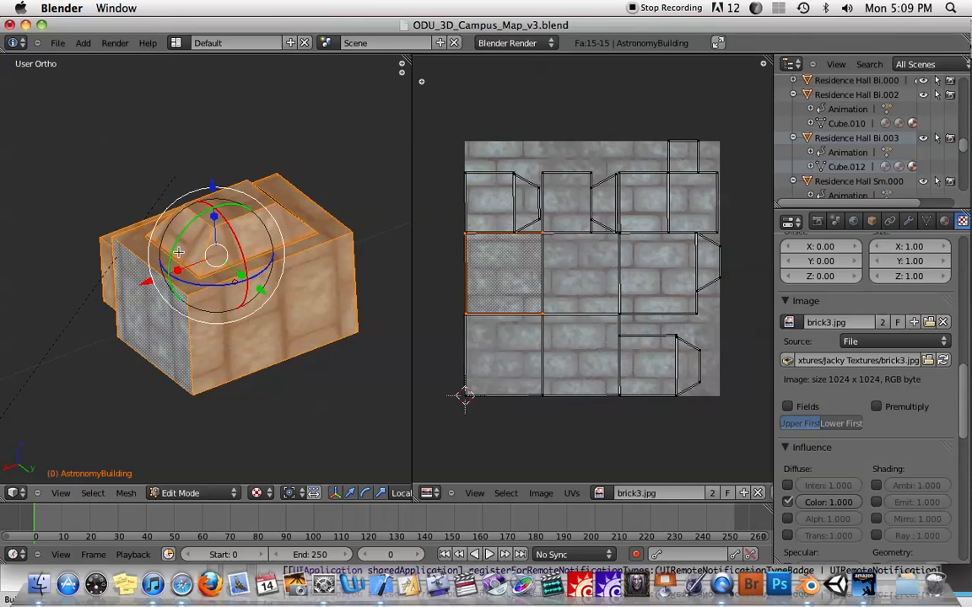
left_click(571, 494)
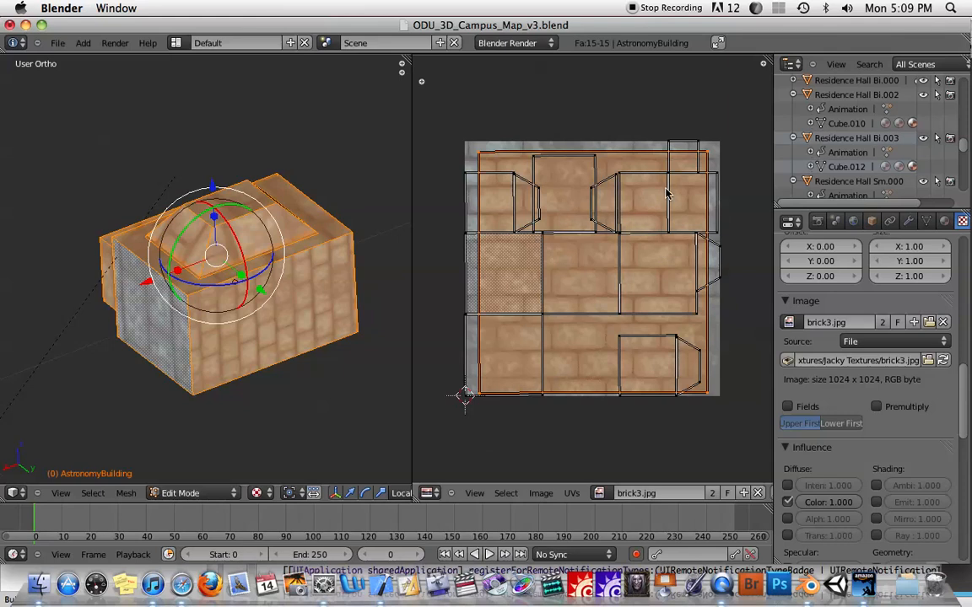
mouse_move(535, 328)
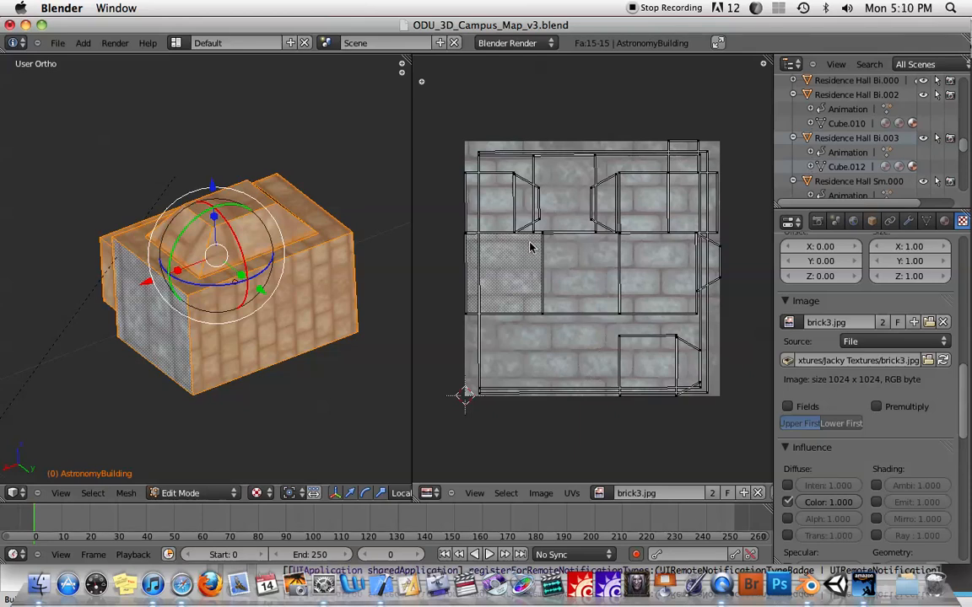
mouse_move(279, 298)
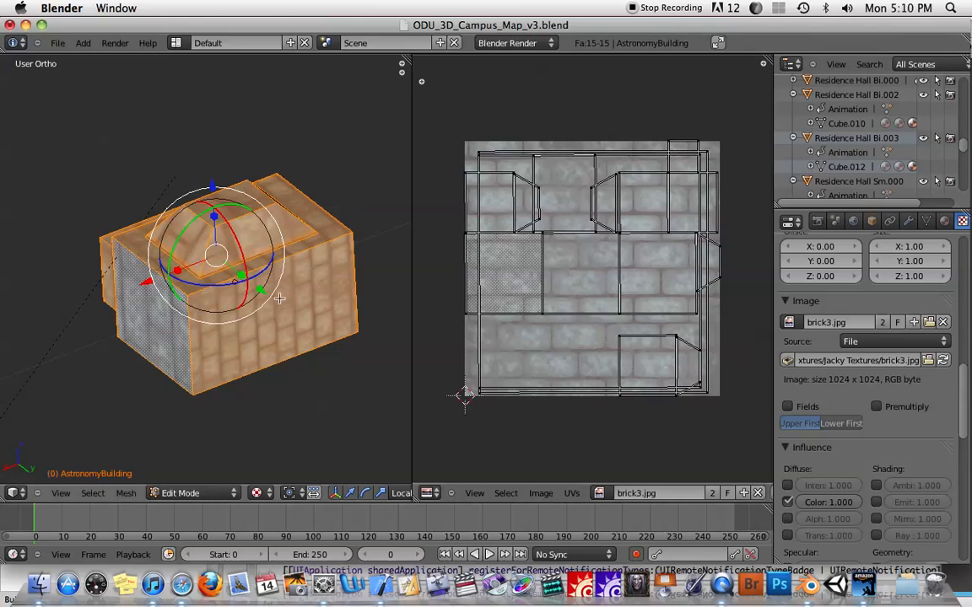
mouse_move(190, 315)
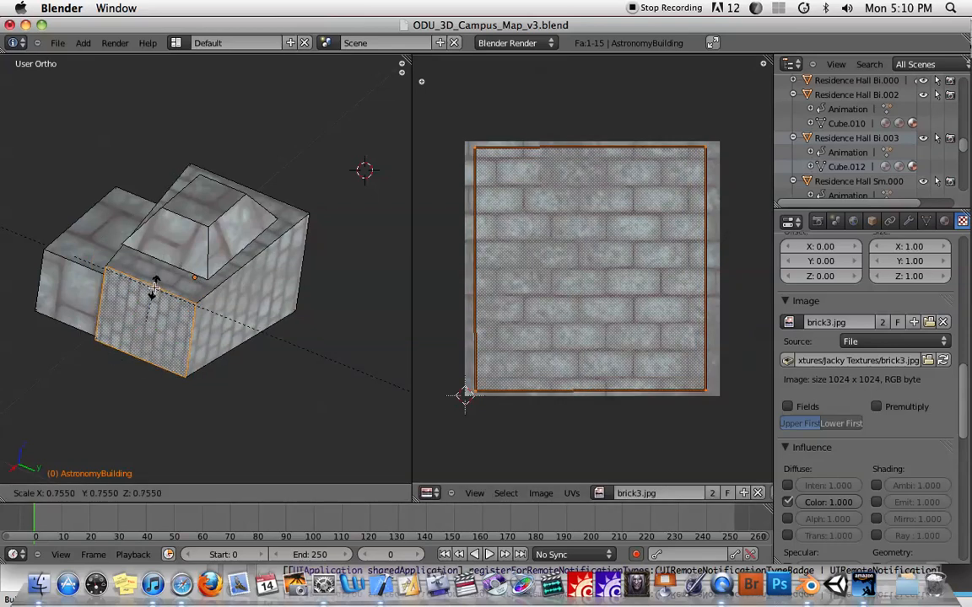
Enter Edit Mode on the astronomy building to work with individual faces
key("Tab")
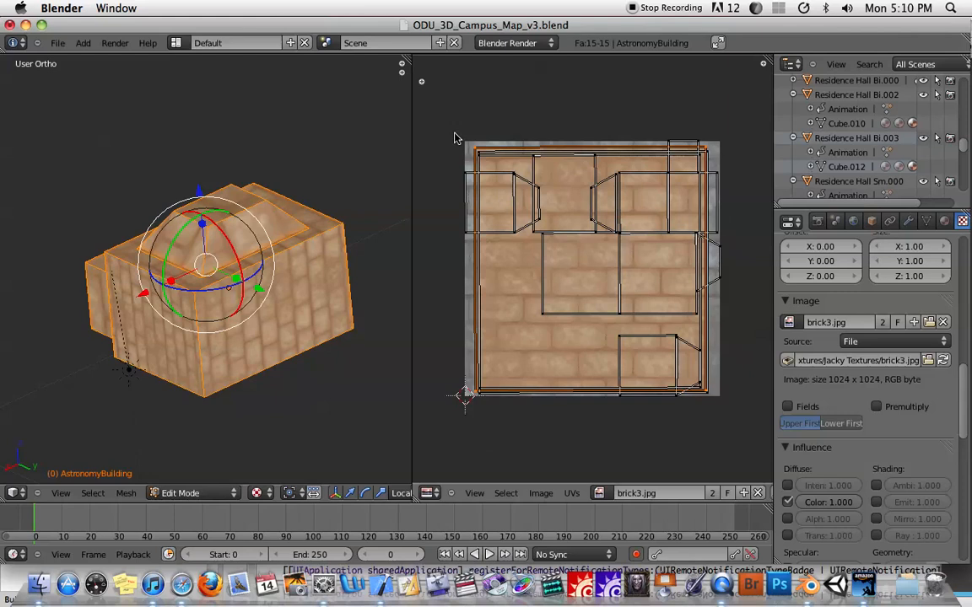
mouse_move(557, 273)
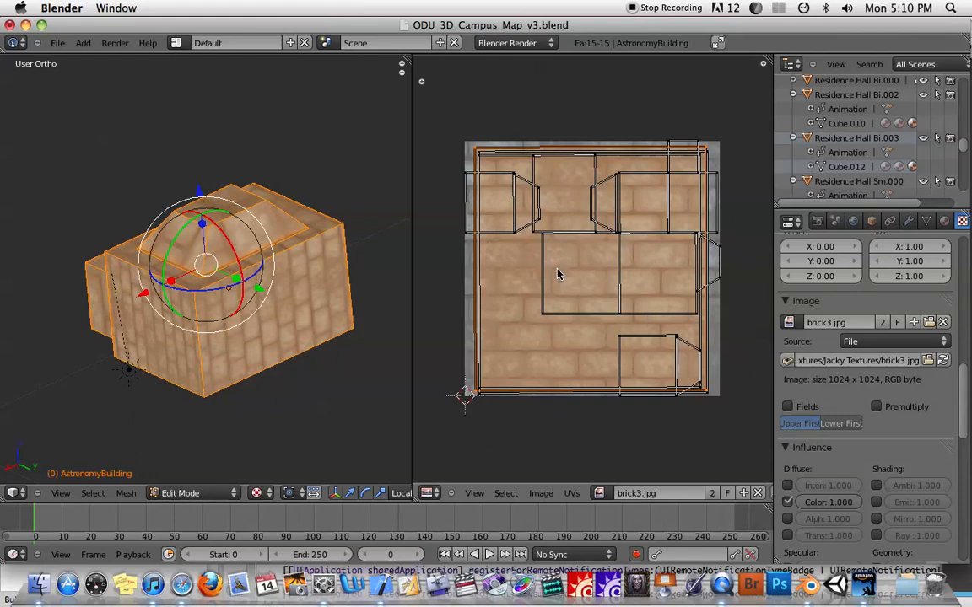
mouse_move(502, 169)
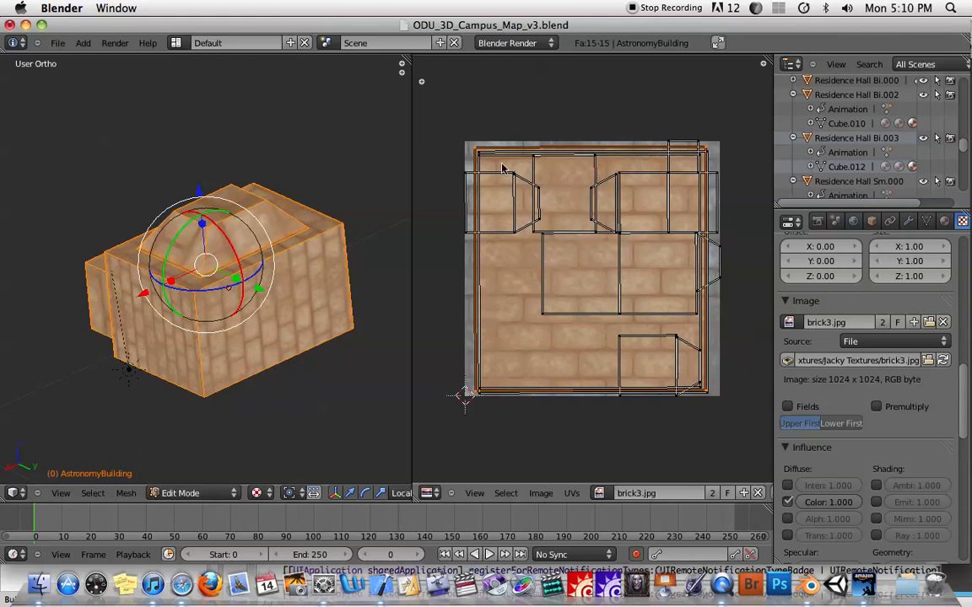
mouse_move(562, 291)
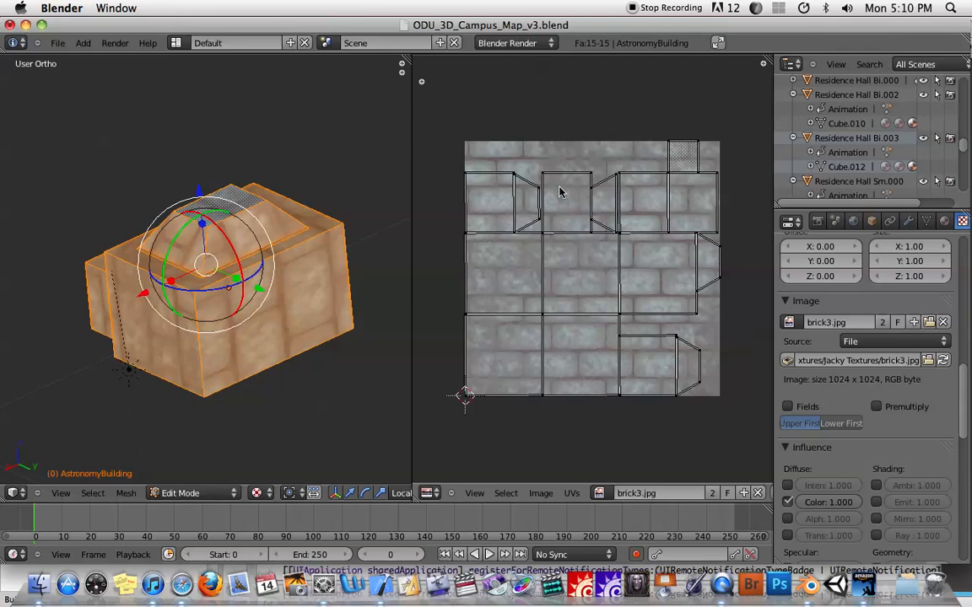
mouse_move(578, 195)
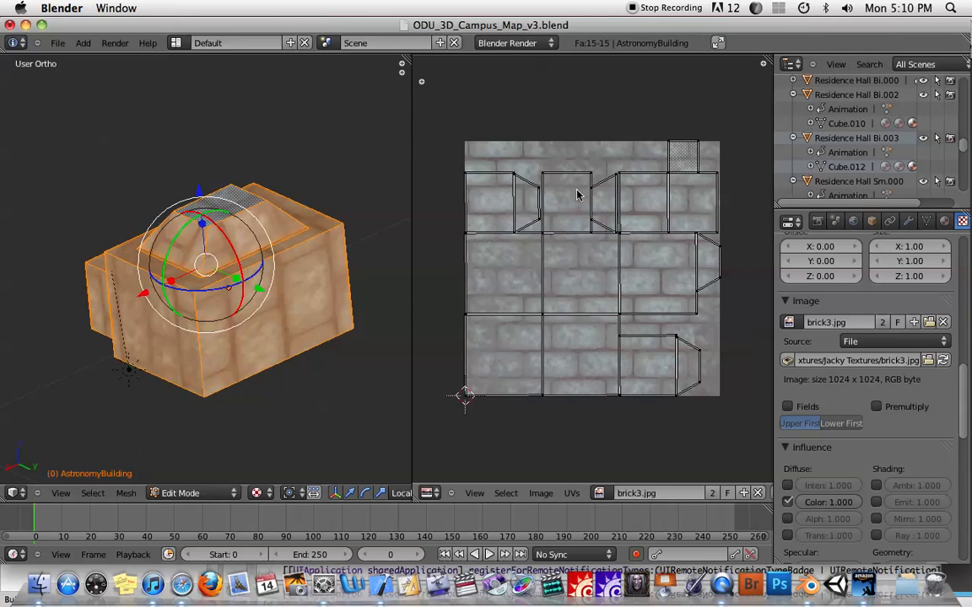
mouse_move(664, 345)
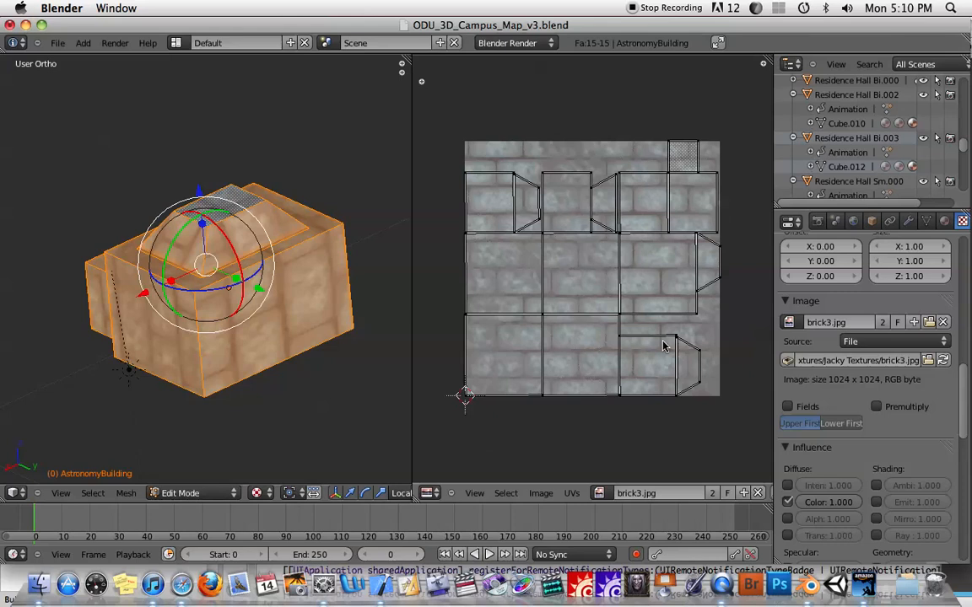
mouse_move(496, 253)
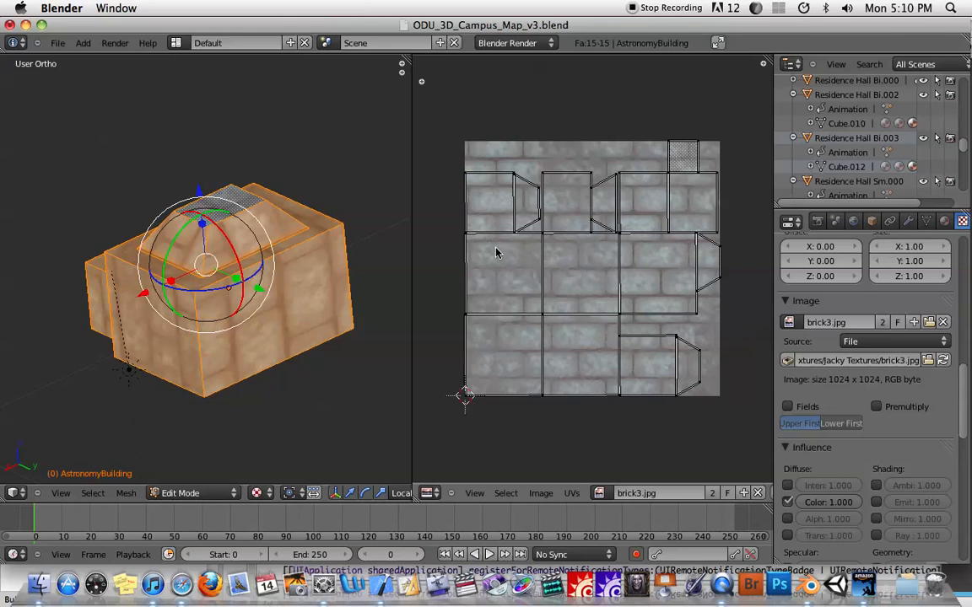
mouse_move(681, 338)
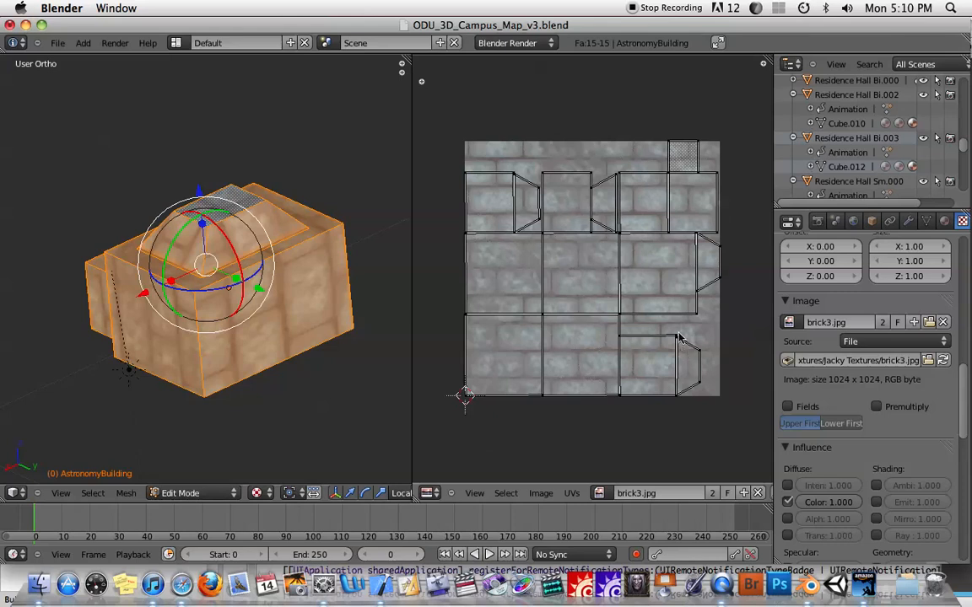
mouse_move(573, 270)
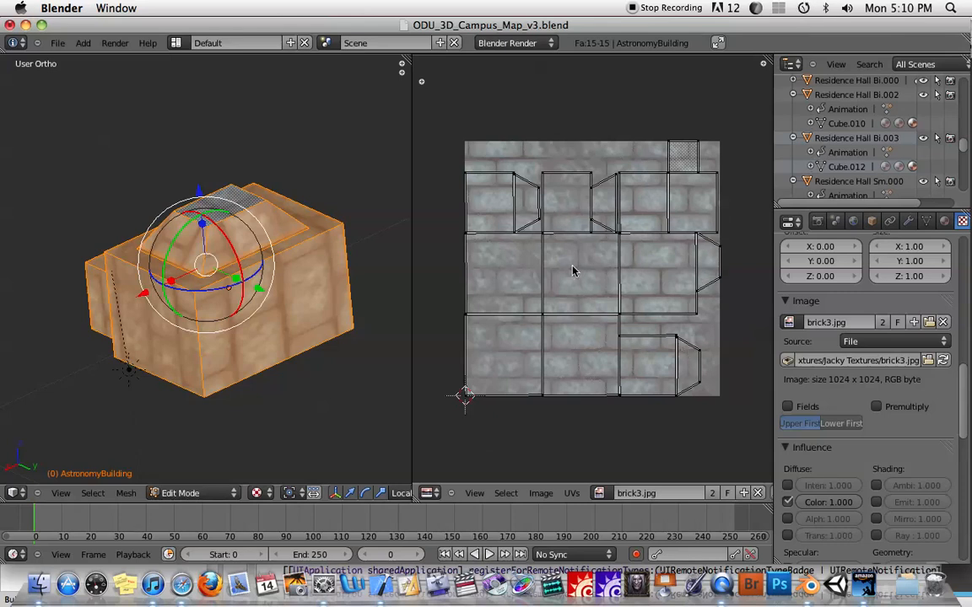
mouse_move(568, 312)
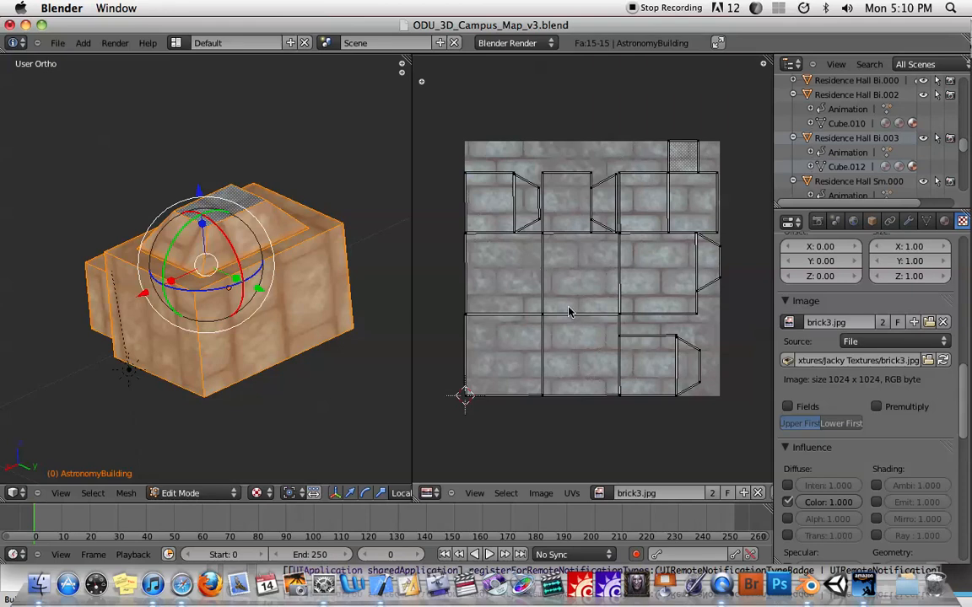
mouse_move(649, 324)
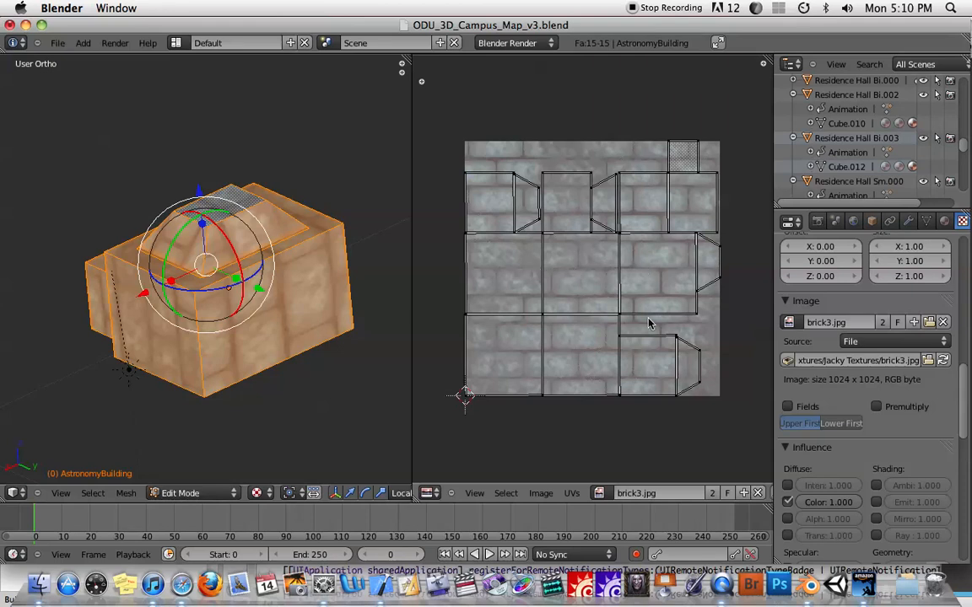
mouse_move(496, 224)
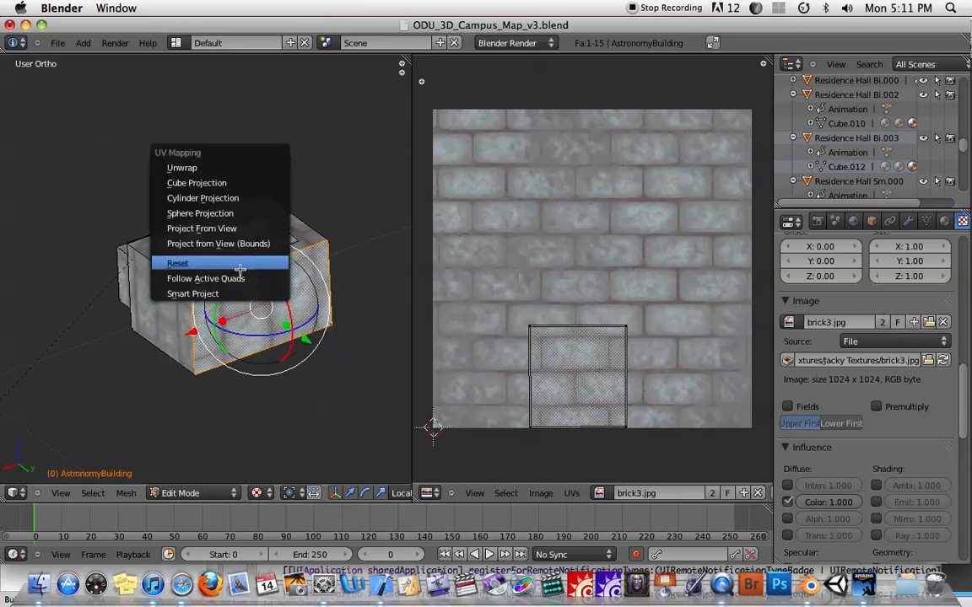
mouse_move(196, 183)
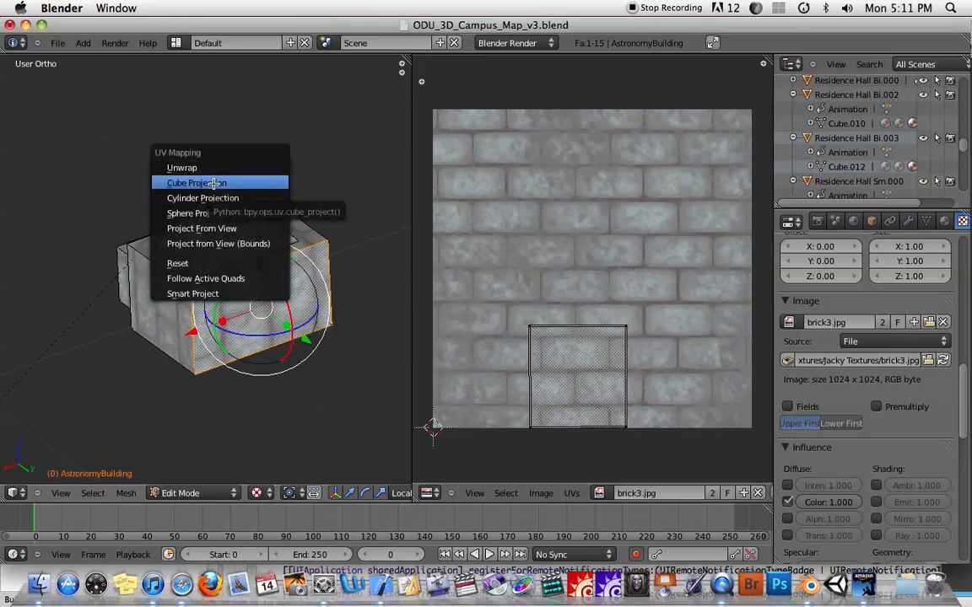
Apply Cube Projection to the single face, then to all building faces
left_click(196, 183)
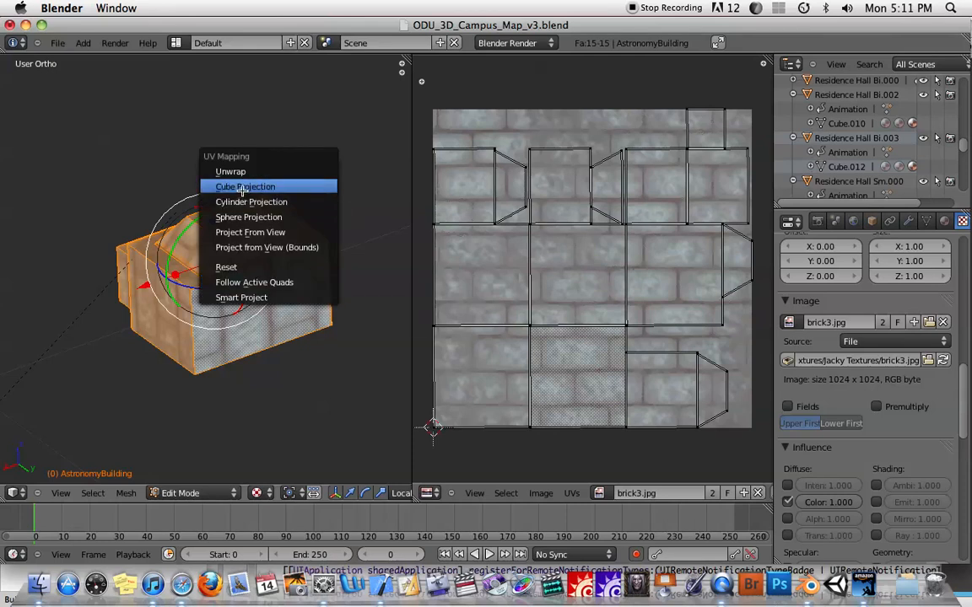
left_click(244, 186)
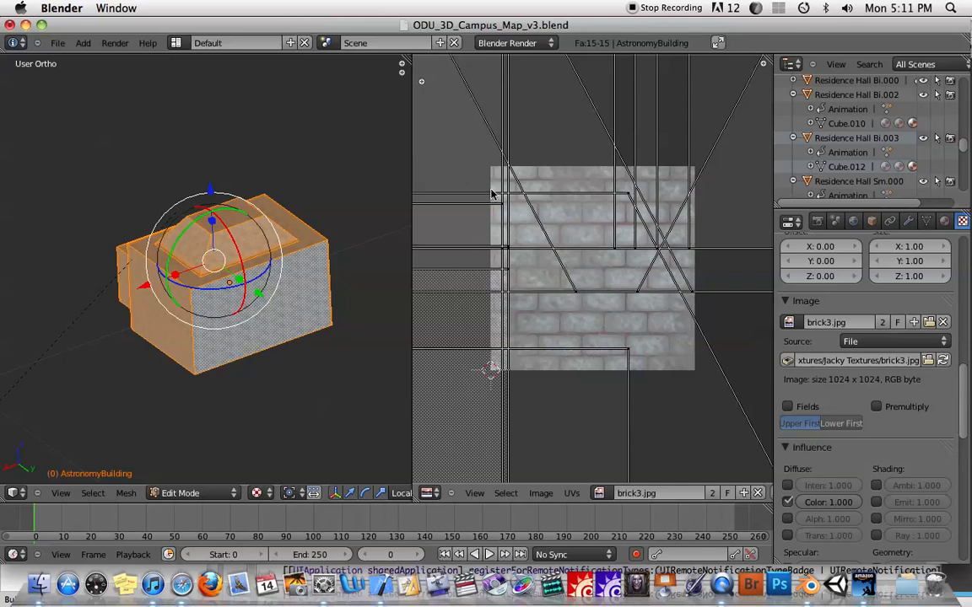
mouse_move(573, 194)
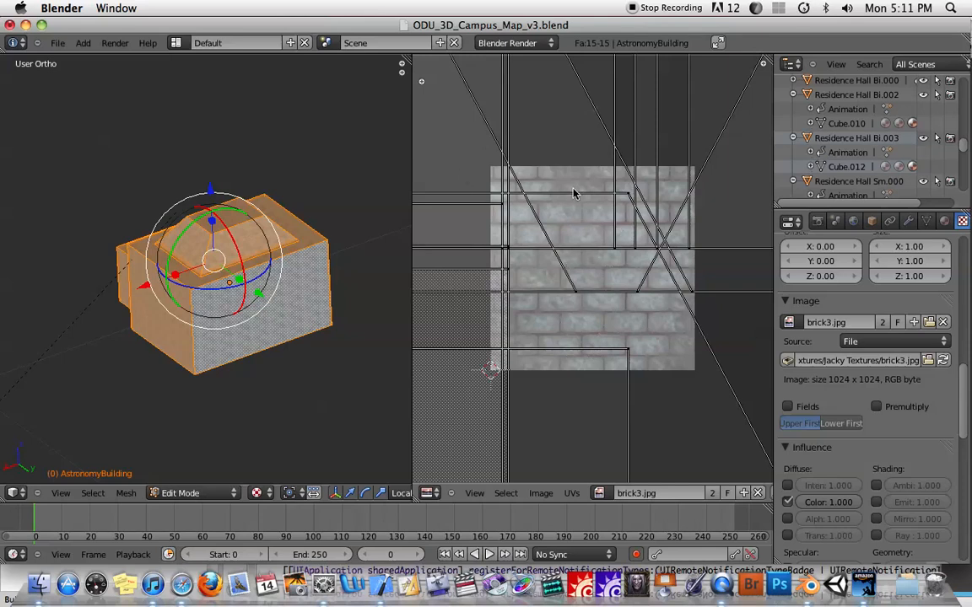
mouse_move(314, 292)
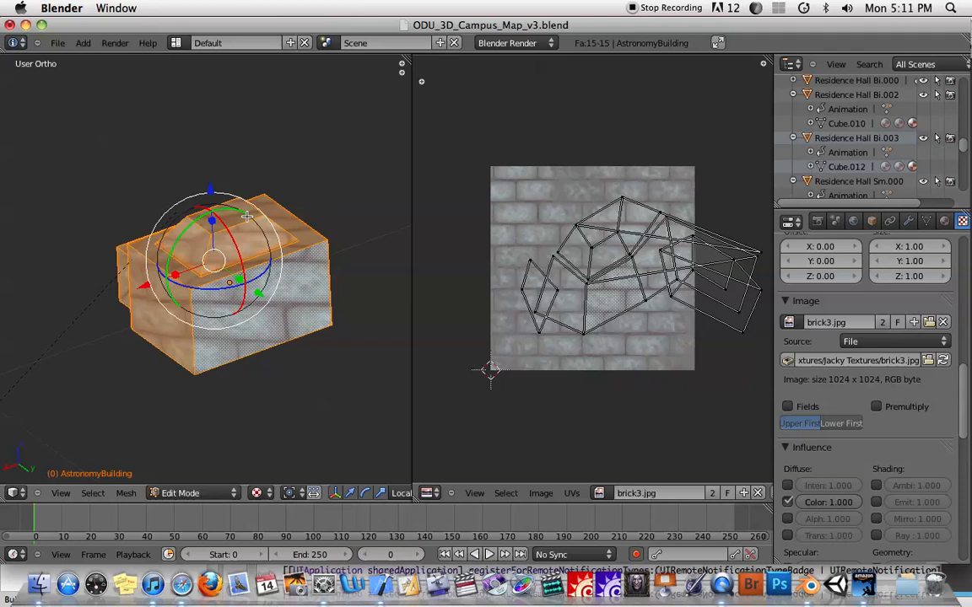
mouse_move(285, 292)
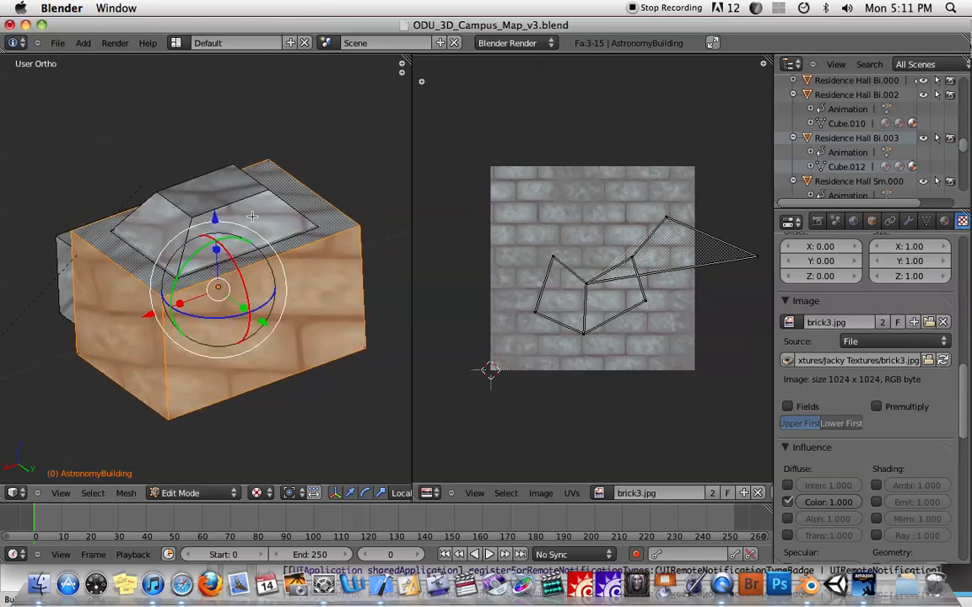
mouse_move(286, 240)
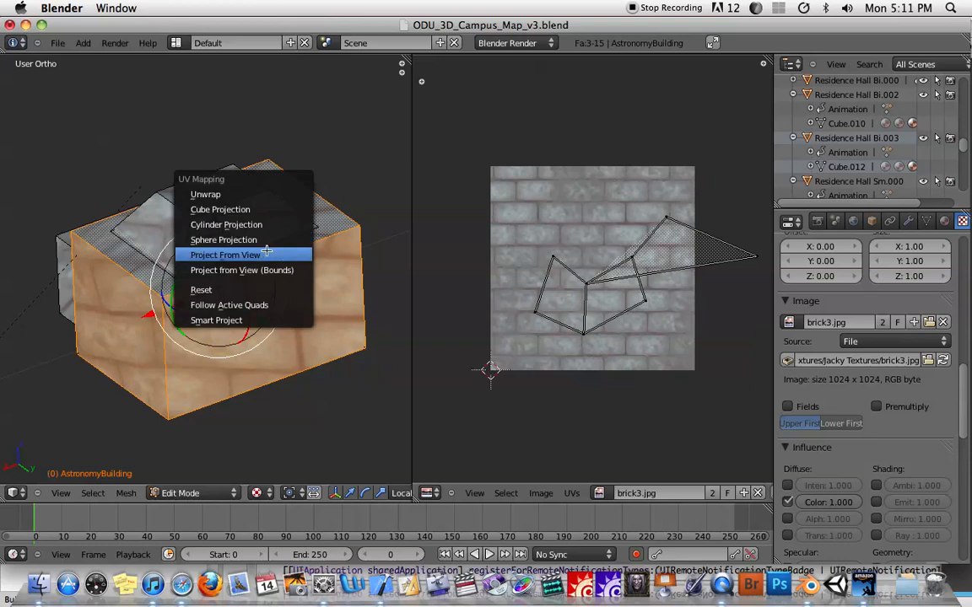
Apply Project From View to the selected roof faces
left_click(225, 255)
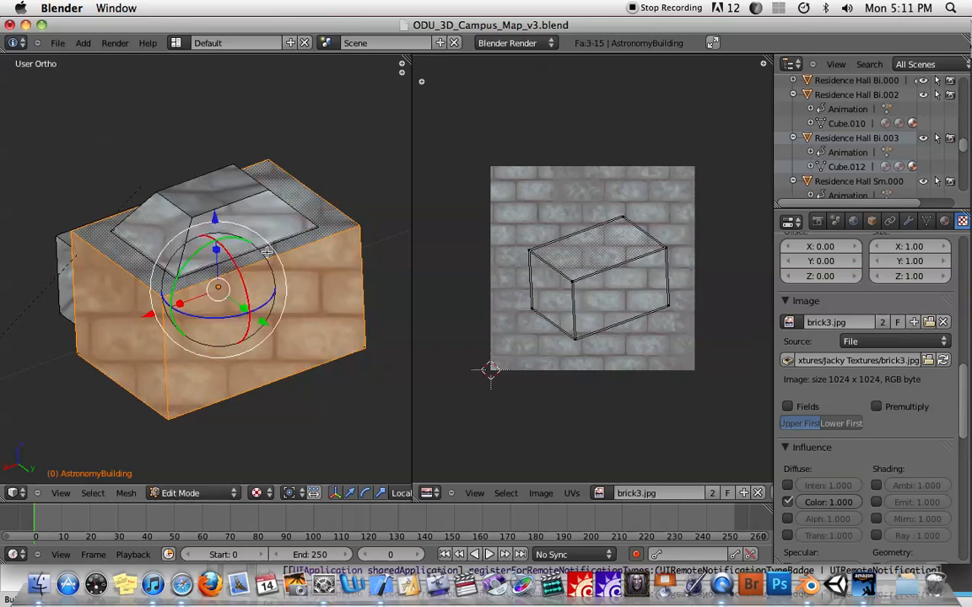
mouse_move(118, 260)
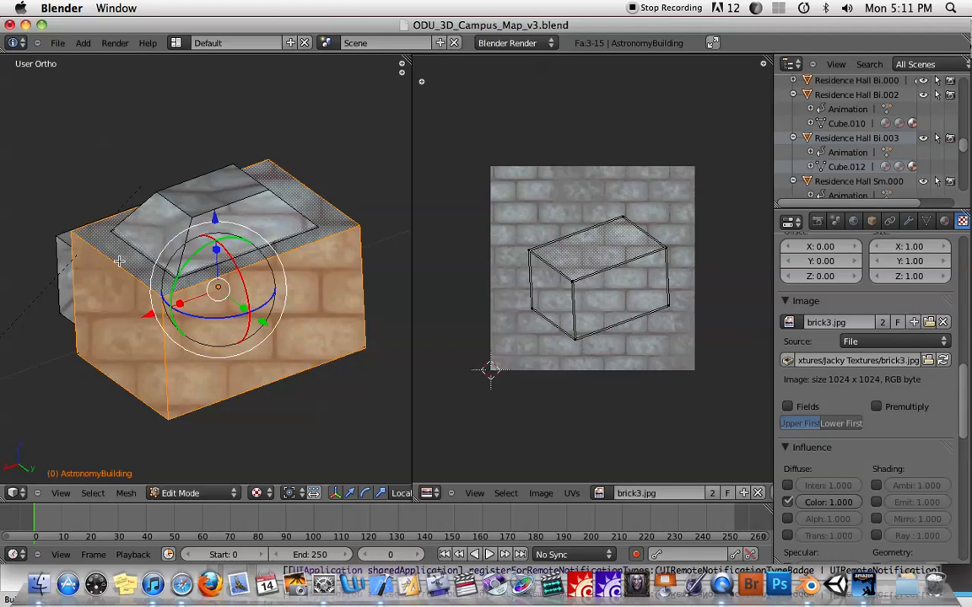
mouse_move(188, 189)
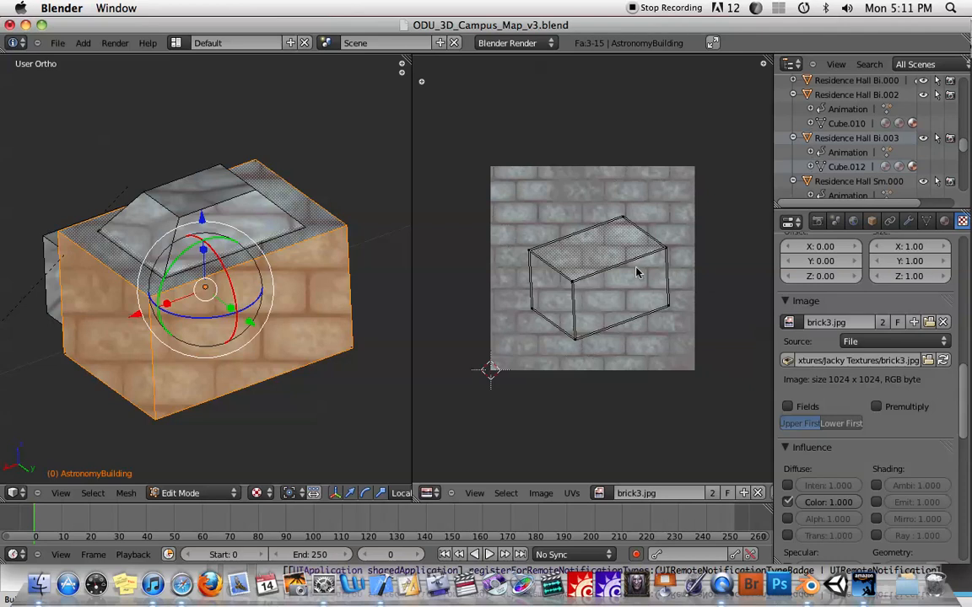
mouse_move(602, 244)
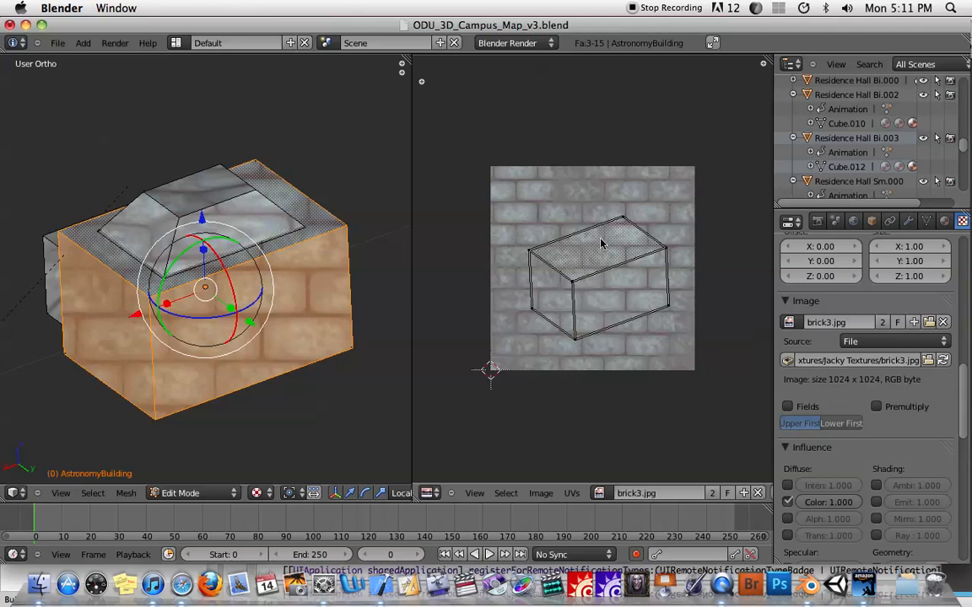
mouse_move(591, 261)
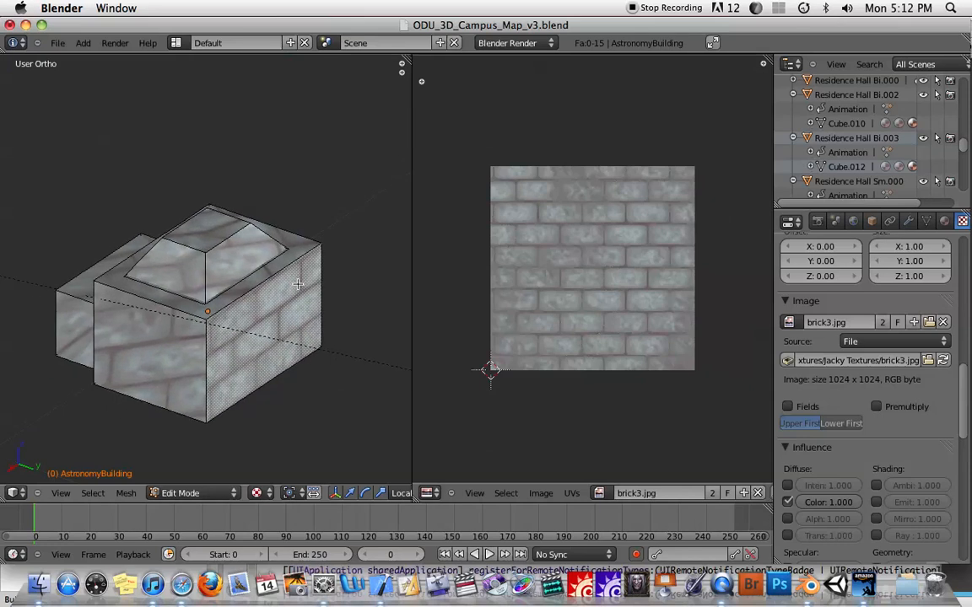
mouse_move(276, 233)
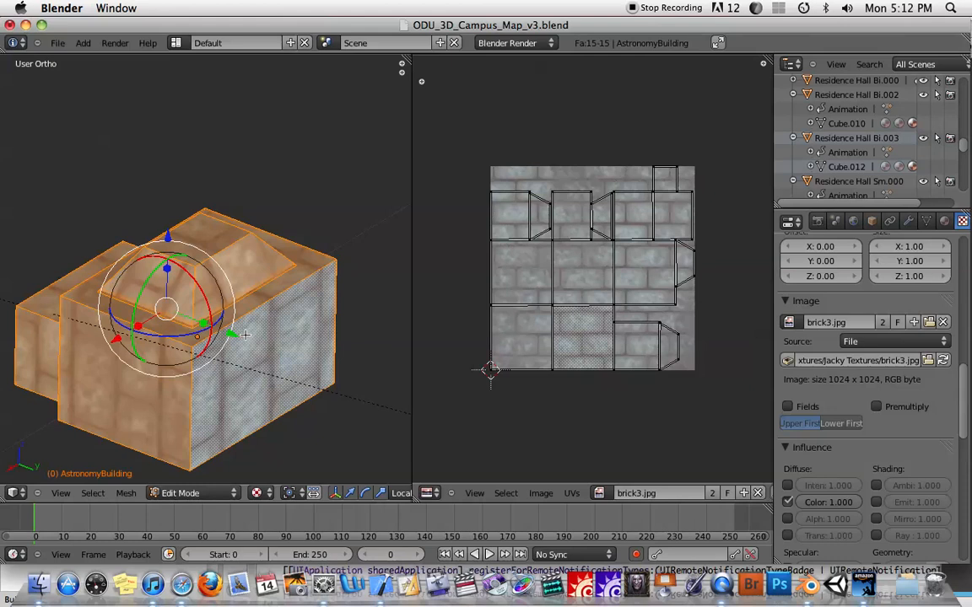
mouse_move(721, 584)
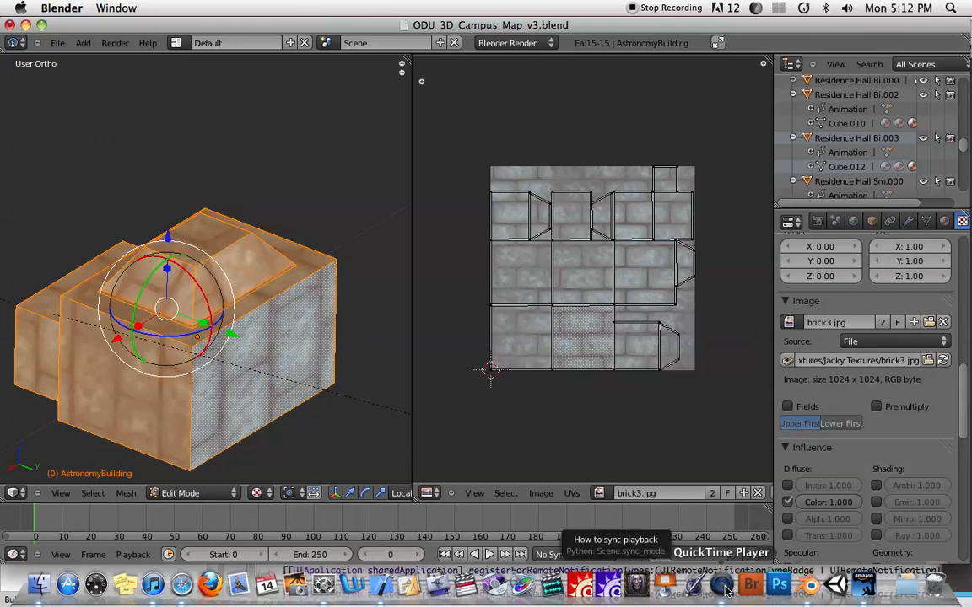
Switch to QuickTime Player from the Dock
left_click(721, 584)
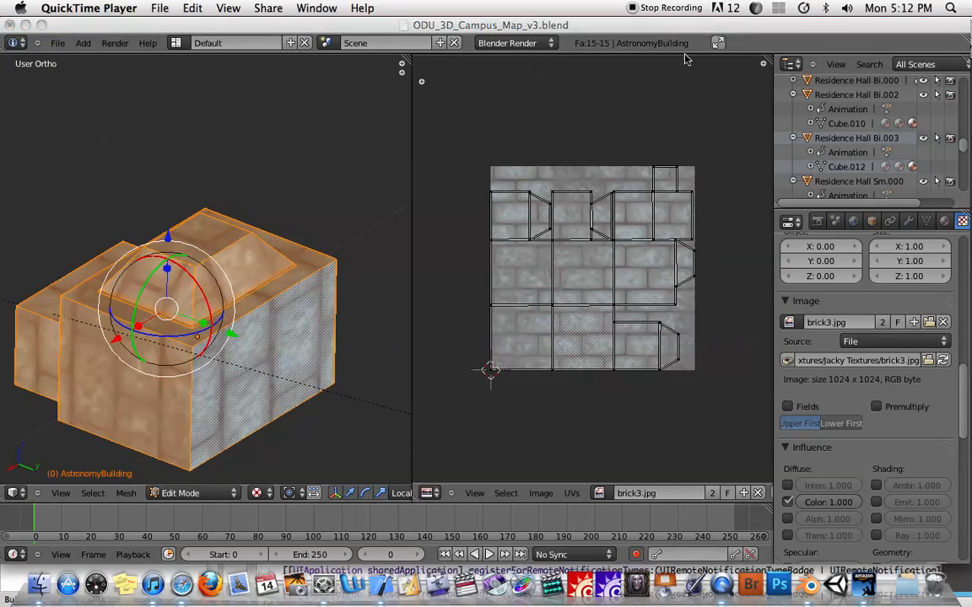